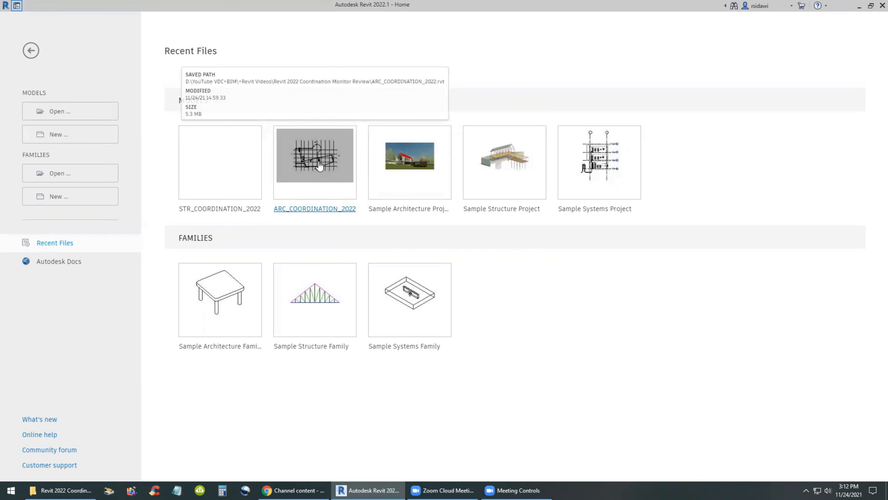
# - Open the ARC_COORDINATION_2022 model and create a default 3D view of the building
pyautogui.doubleClick(315, 154)
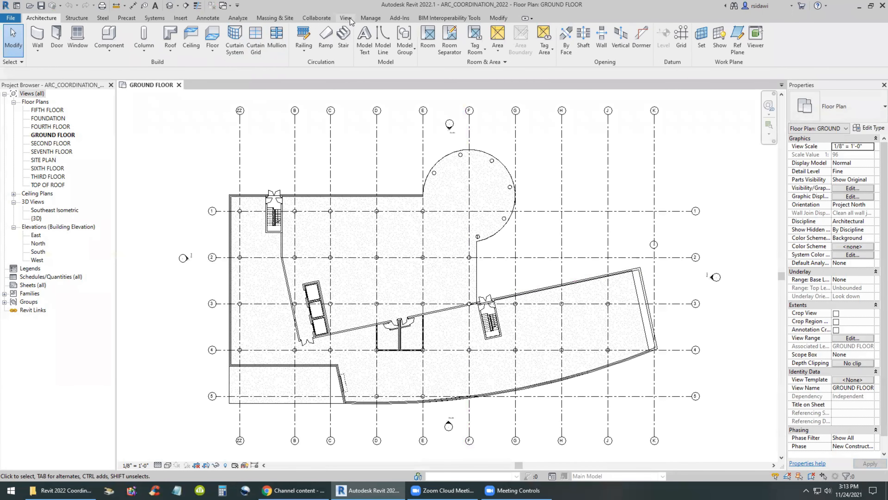
pyautogui.click(346, 18)
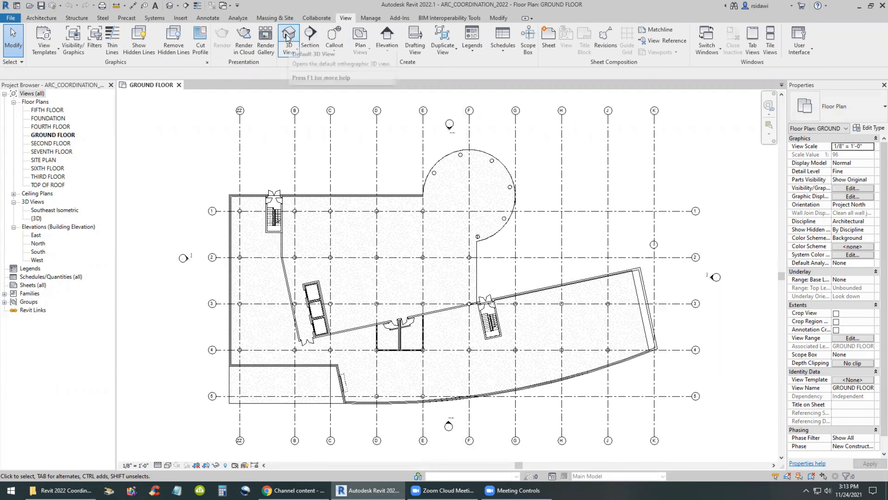
pyautogui.click(288, 40)
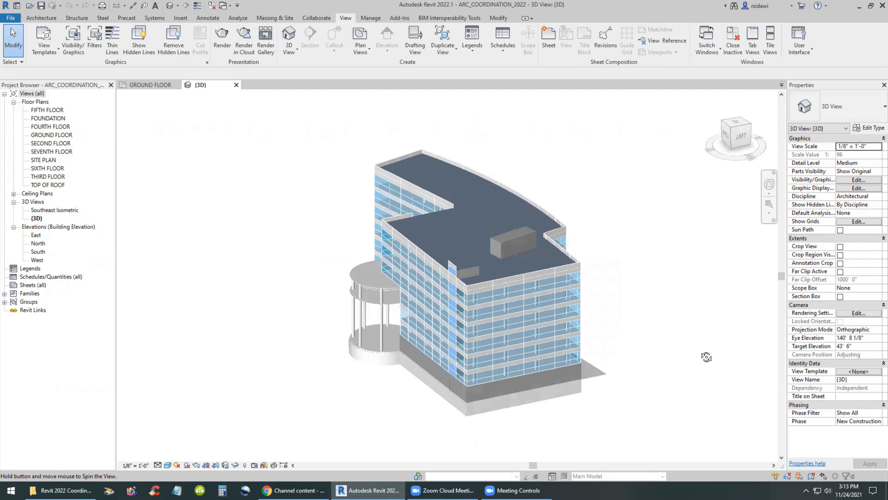
# - Orbit the building to another side, then return to the GROUND FLOOR plan
pyautogui.moveTo(706, 357); pyautogui.dragTo(242, 339)
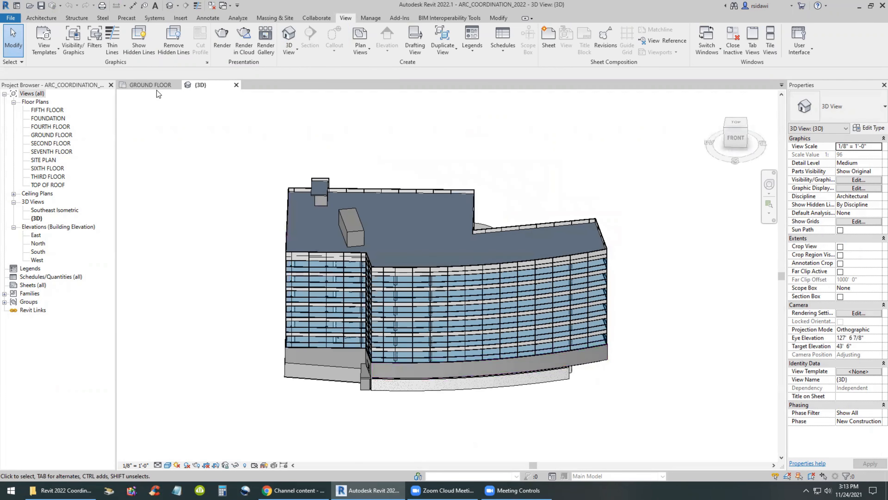
pyautogui.click(150, 84)
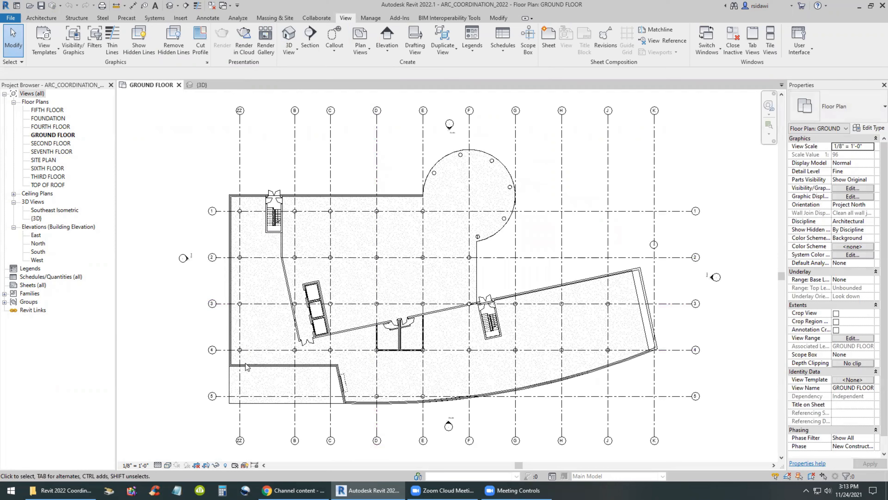
pyautogui.click(423, 413)
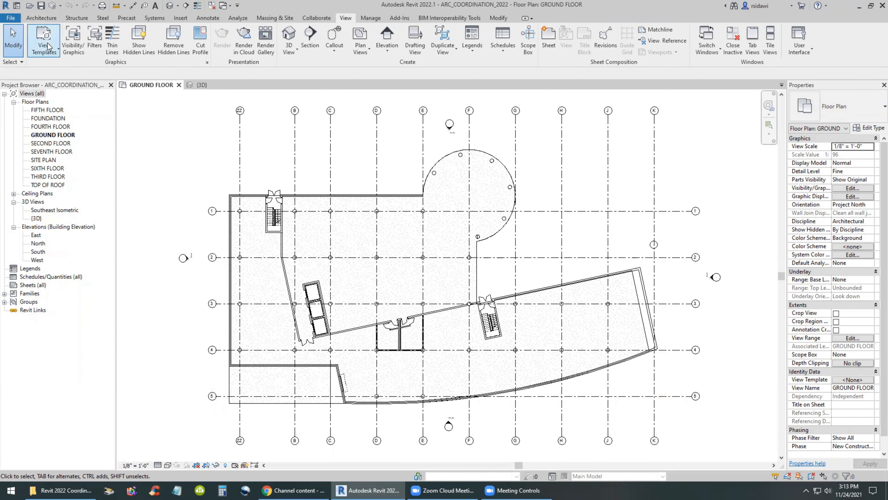
# - Close the architectural model and open STR_COORDINATION_2022 at Level 2, ready for linking commands
pyautogui.click(10, 17)
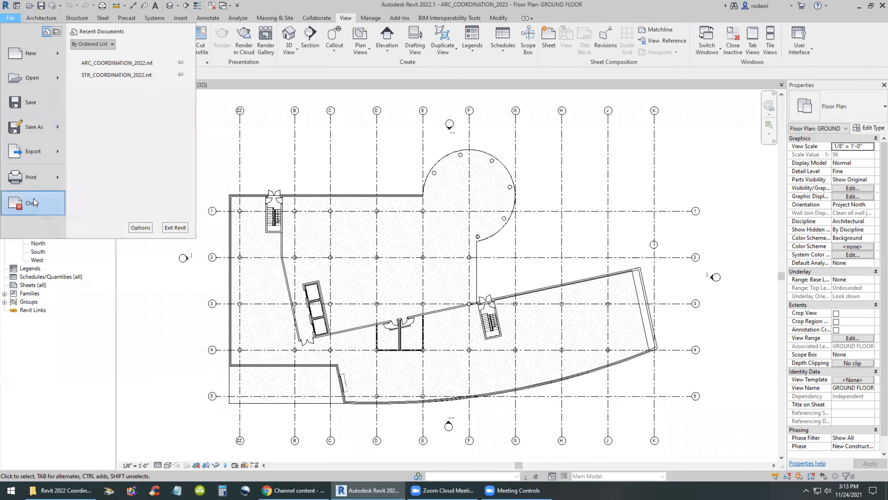
pyautogui.click(30, 202)
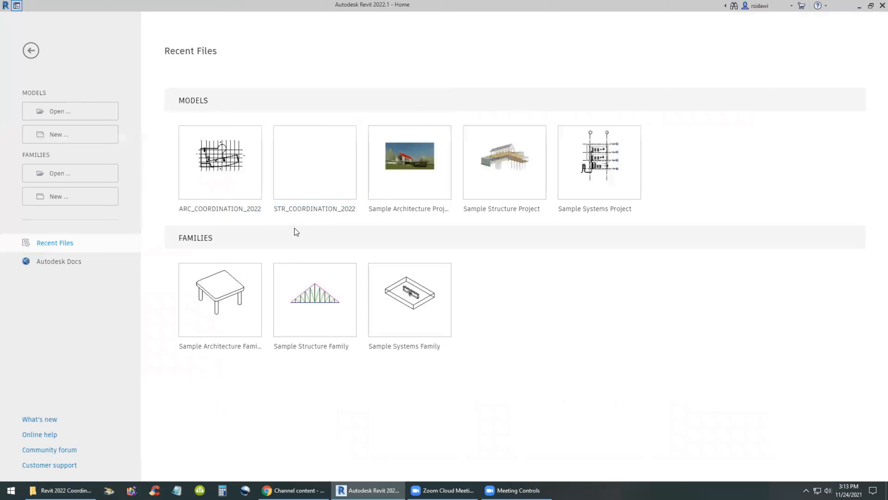
pyautogui.doubleClick(314, 162)
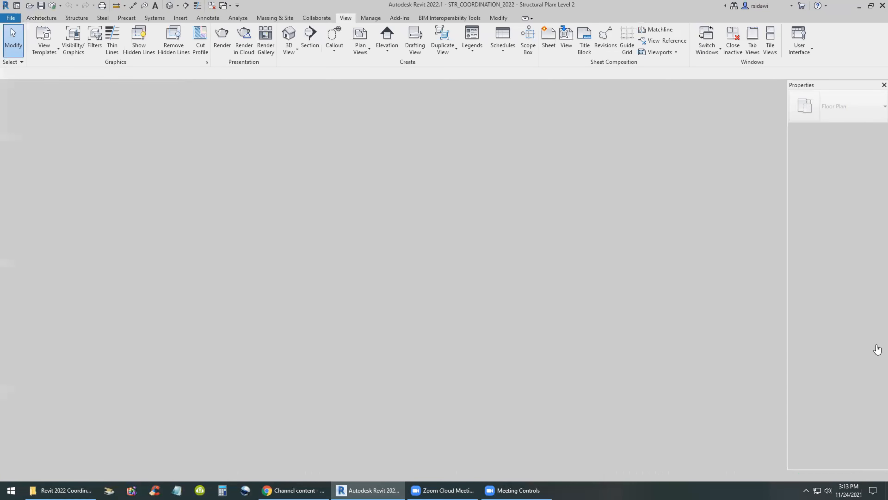
pyautogui.click(40, 17)
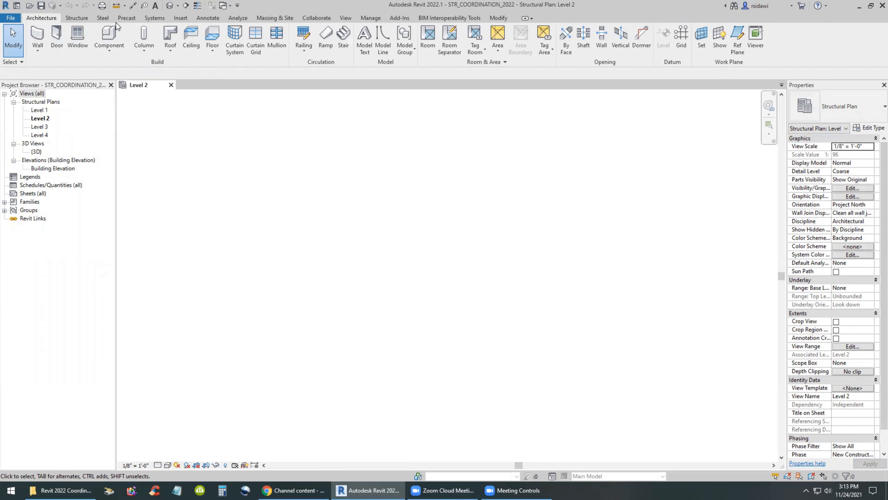
pyautogui.click(180, 17)
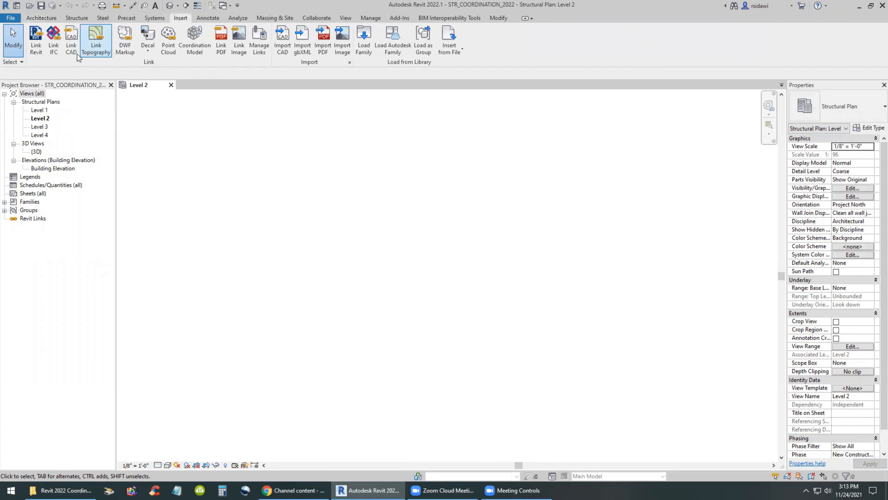
# - Link ARC_COORDINATION_2022.rvt origin-to-origin into the structural model and open the Level 1 plan
pyautogui.click(36, 40)
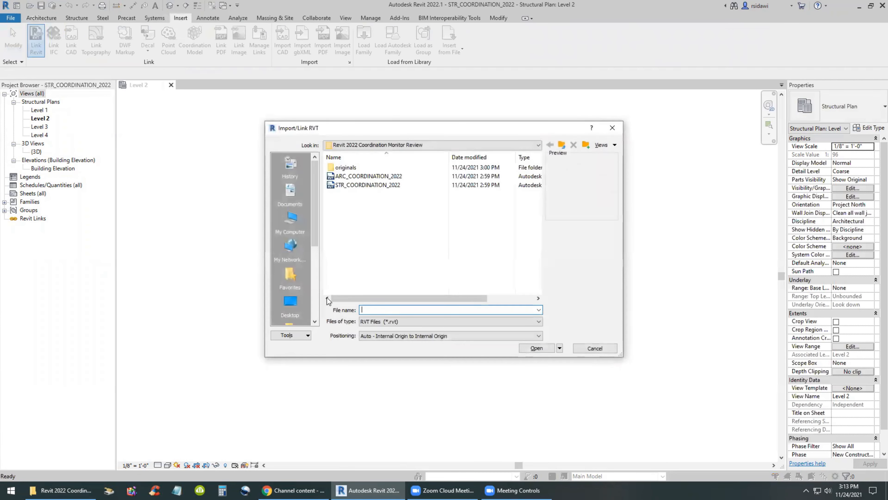
pyautogui.click(368, 176)
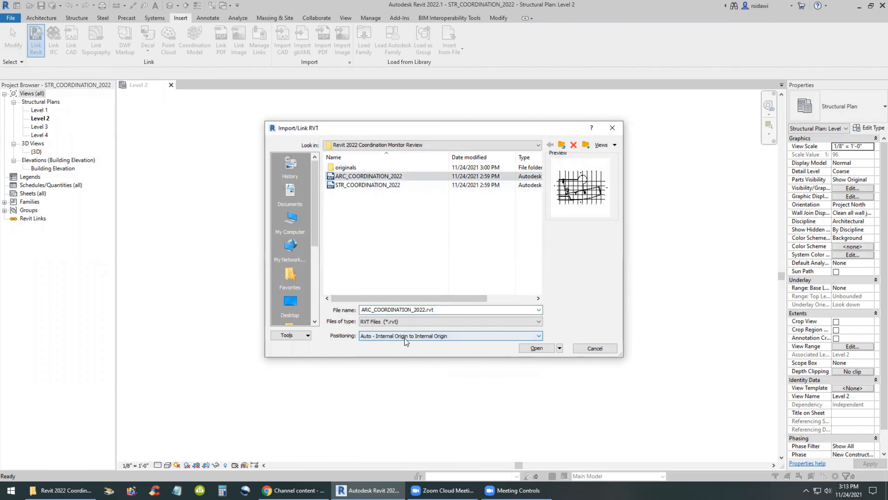
pyautogui.click(536, 348)
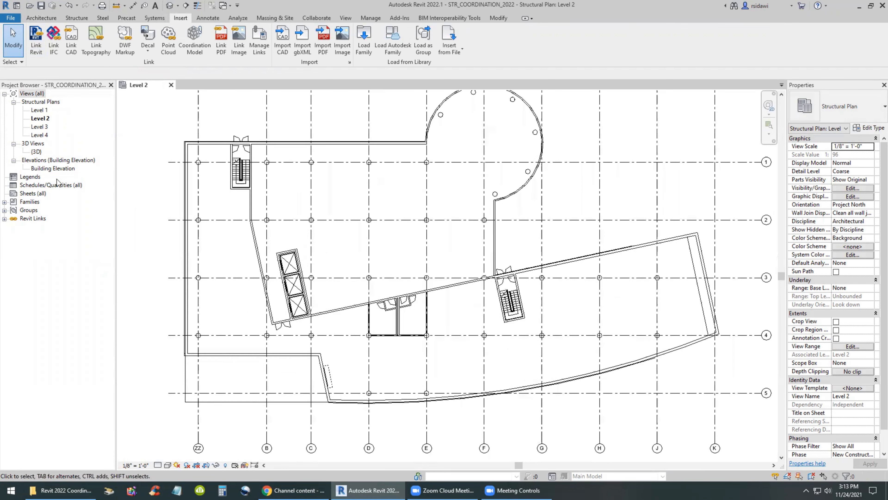
pyautogui.doubleClick(39, 110)
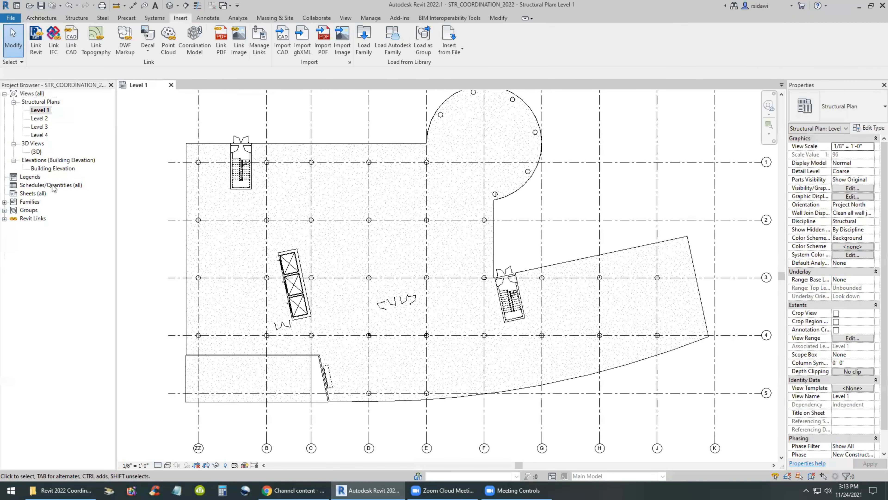
# - Show the Building Elevation view with the Shaded visual style
pyautogui.doubleClick(53, 169)
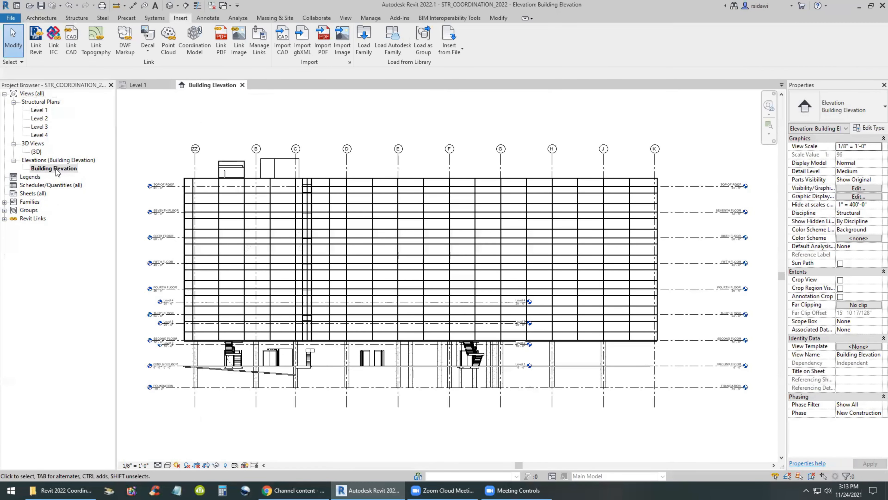
pyautogui.click(159, 465)
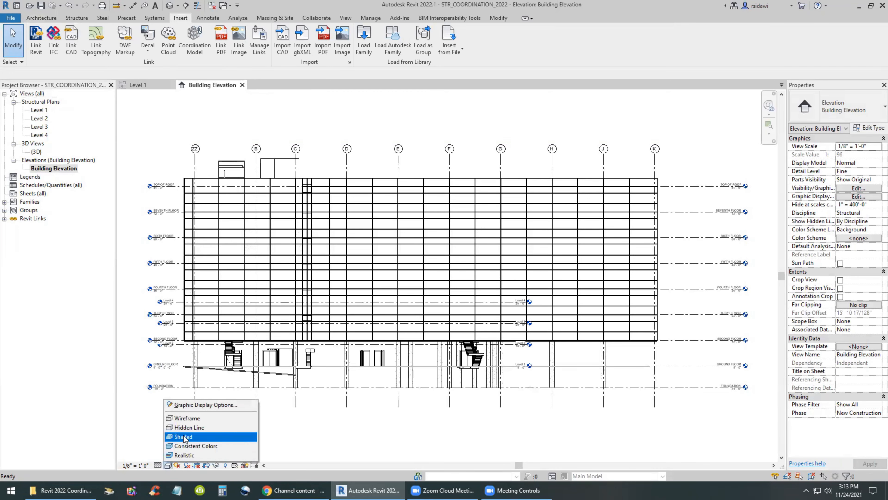
pyautogui.click(182, 436)
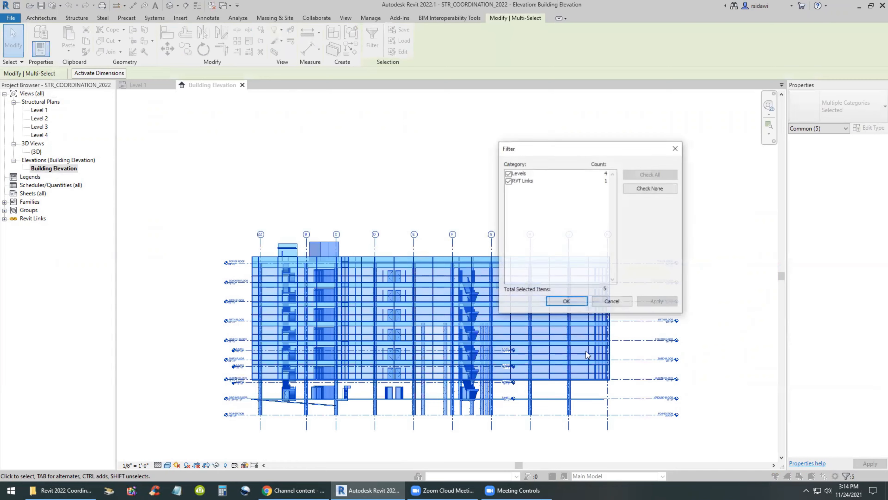
# - Filter the window selection to levels only, excluding RVT Links, and delete them
pyautogui.click(508, 181)
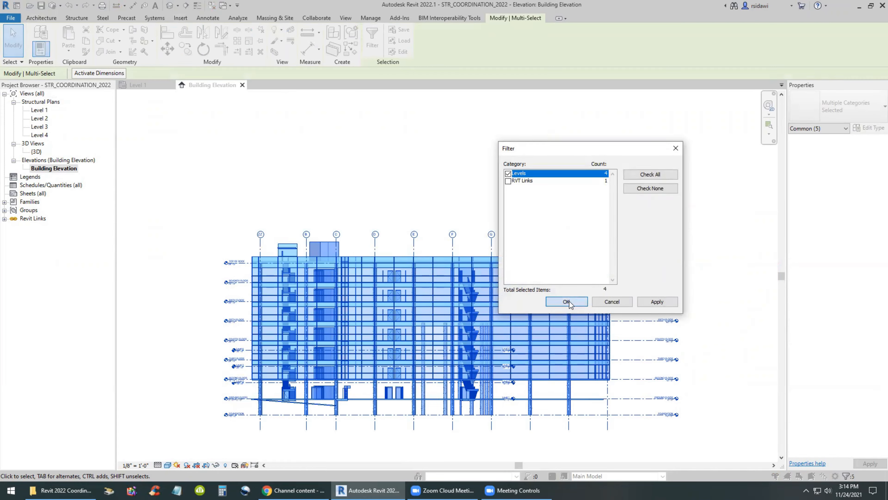
pyautogui.click(566, 301)
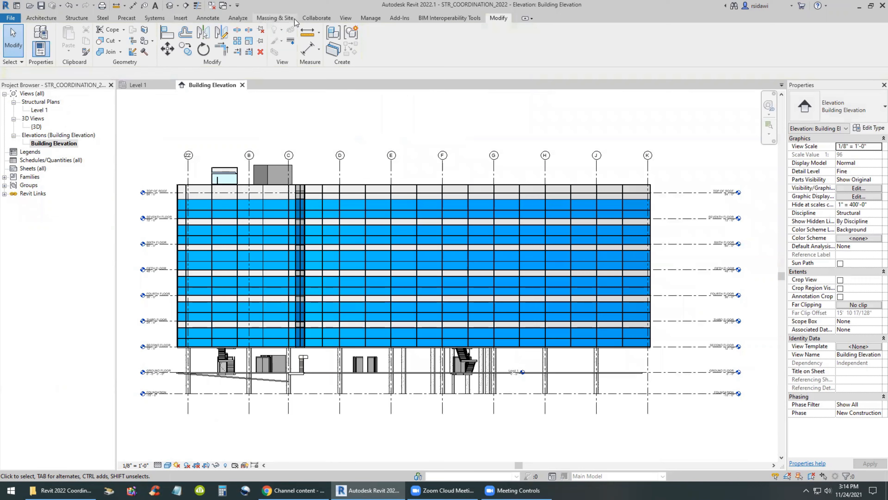
# - Start Copy/Monitor with Select Link and pick the linked architectural model in the elevation
pyautogui.click(316, 18)
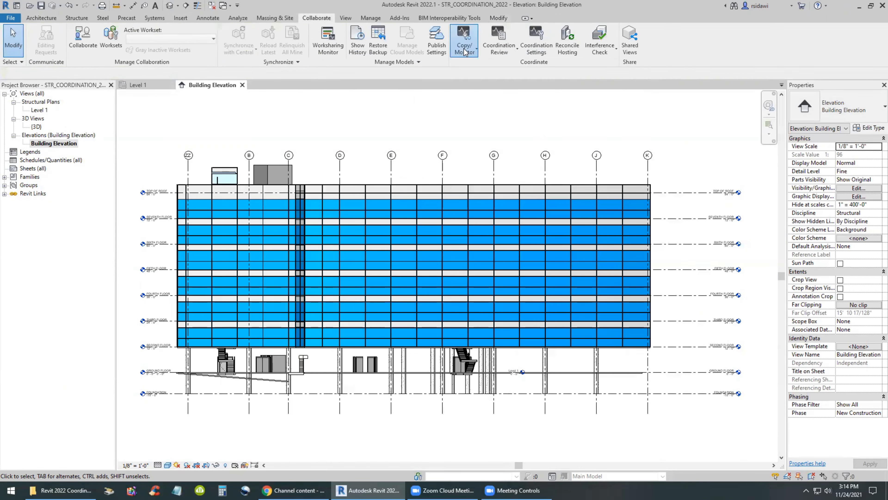
pyautogui.click(465, 40)
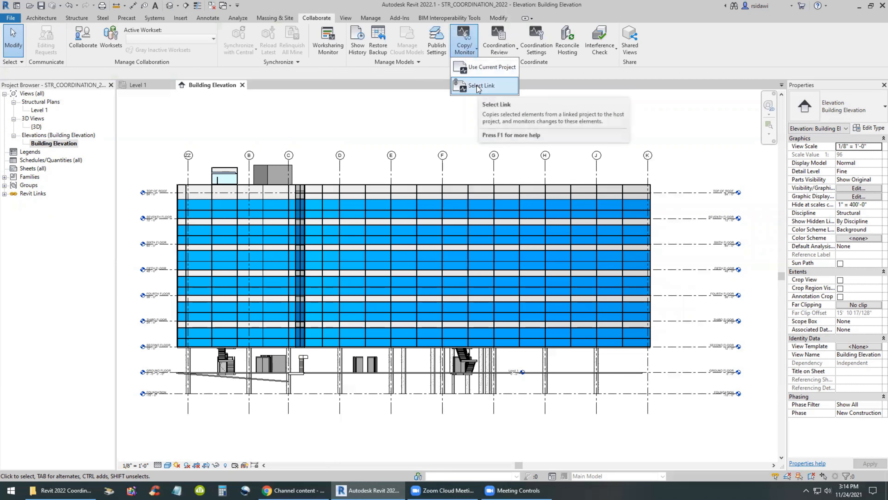
pyautogui.click(481, 86)
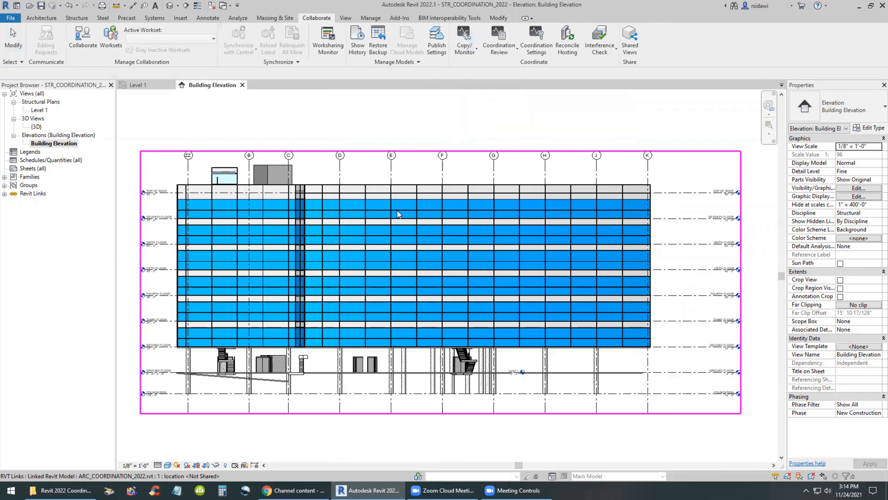
pyautogui.click(464, 40)
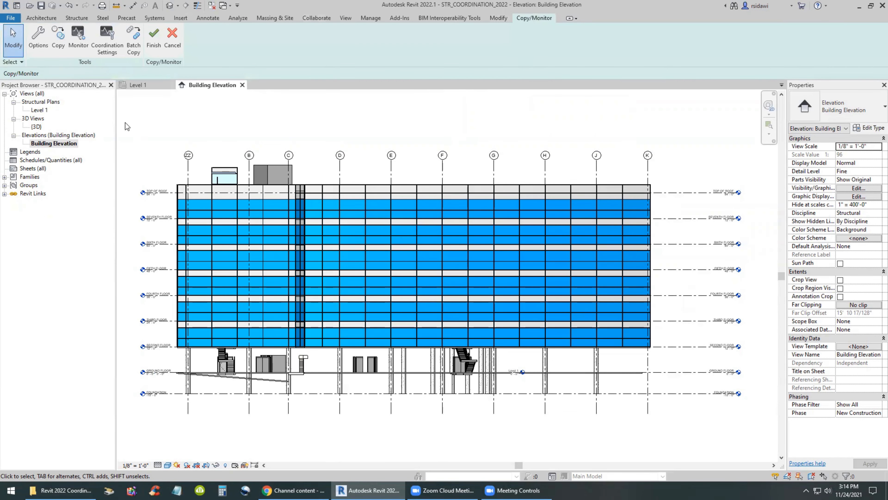
pyautogui.moveTo(38, 37)
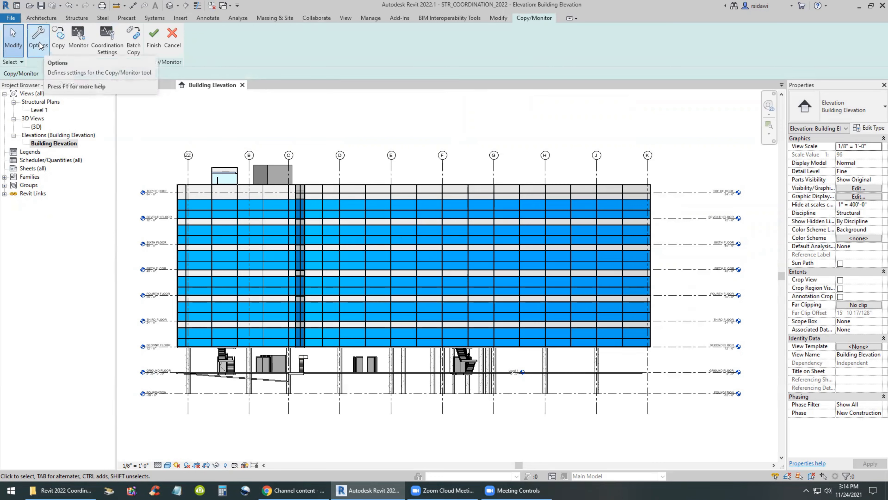
pyautogui.click(38, 37)
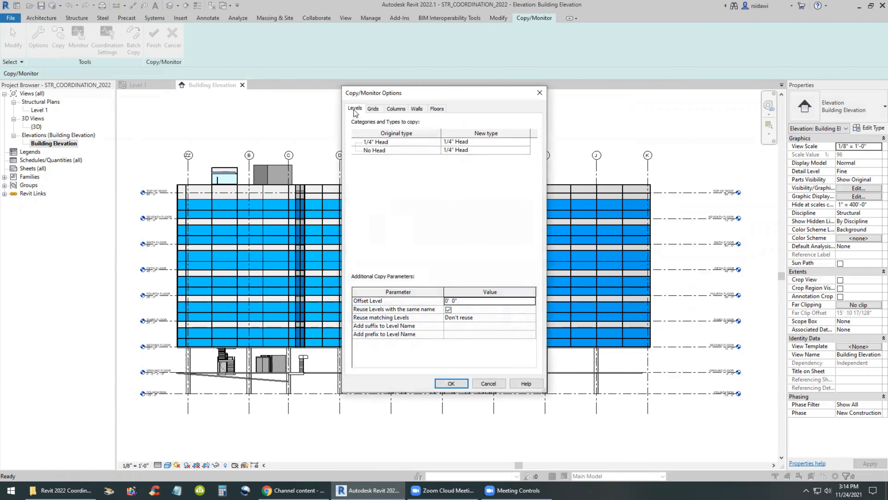
pyautogui.click(373, 109)
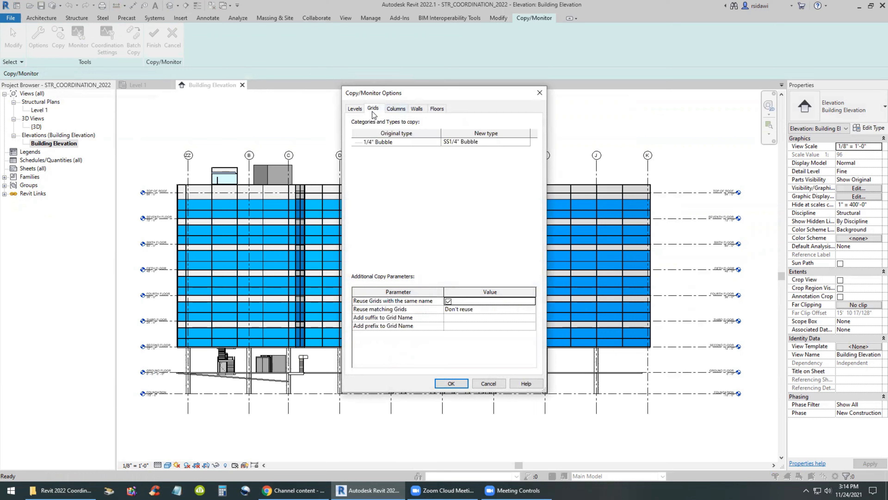
pyautogui.click(395, 108)
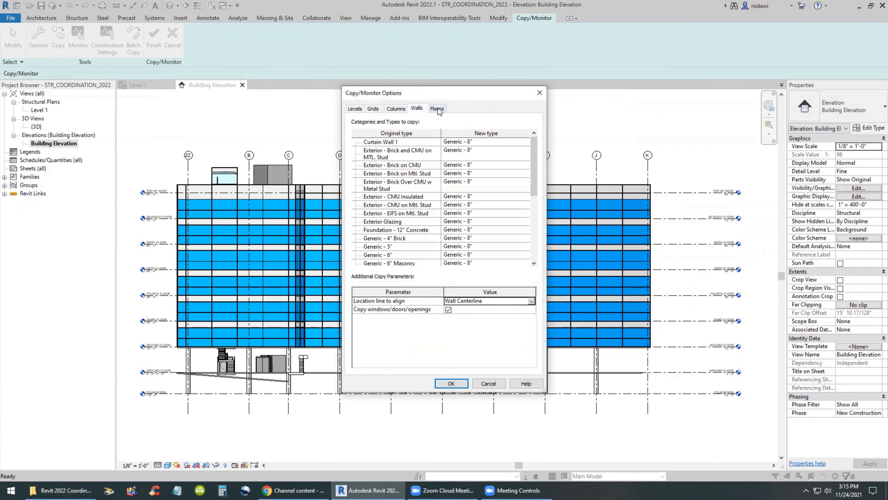
pyautogui.click(355, 108)
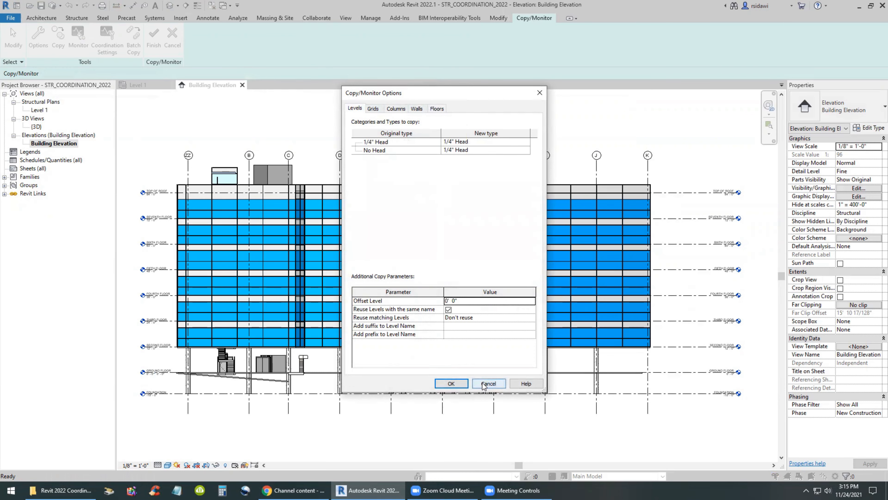
pyautogui.click(488, 383)
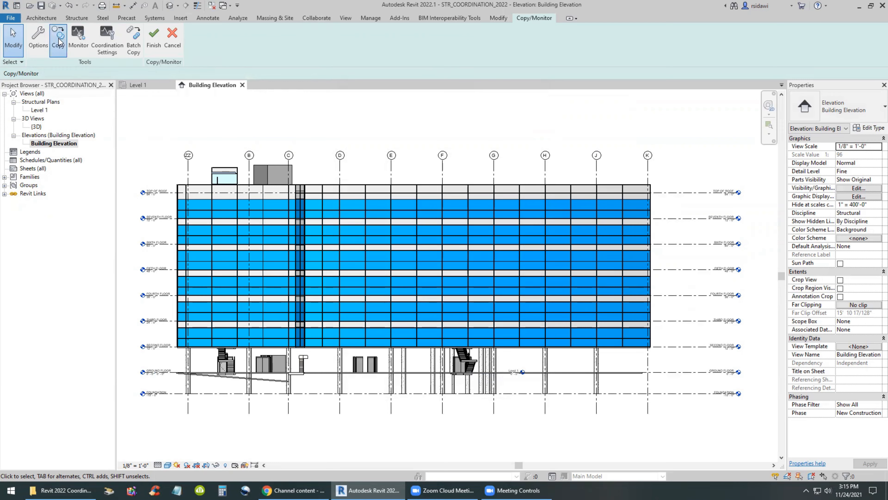
# - Copy the linked levels with Multiple selection, finish the session and clear the selection
pyautogui.click(57, 41)
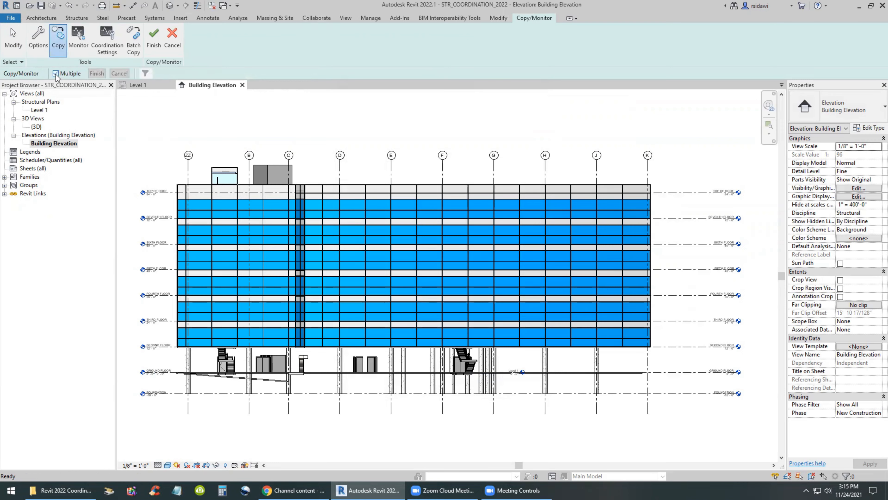
pyautogui.click(55, 74)
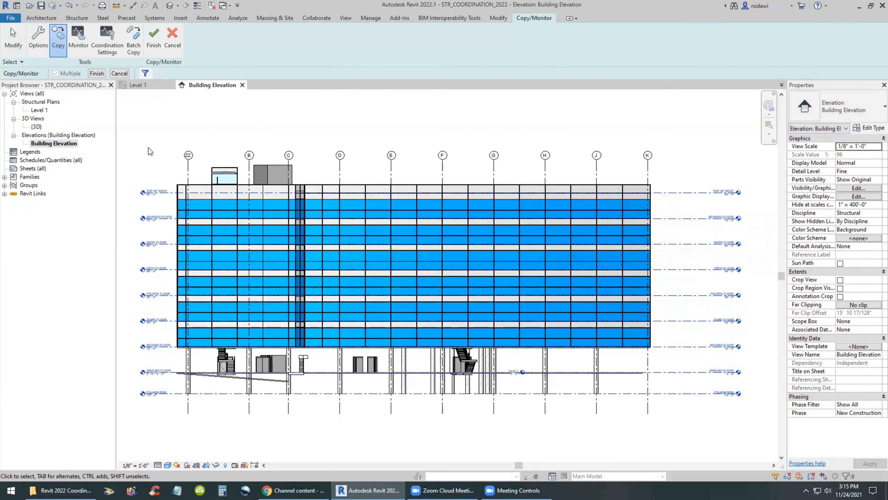
pyautogui.moveTo(86, 123)
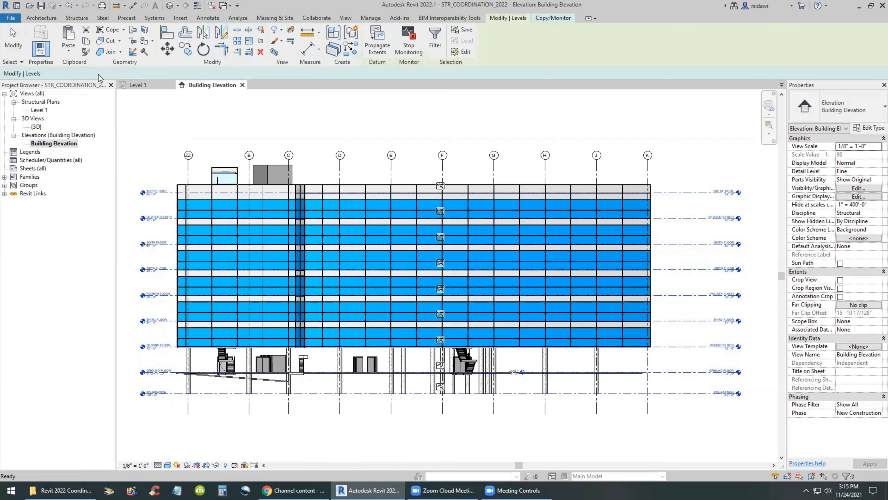
pyautogui.click(552, 18)
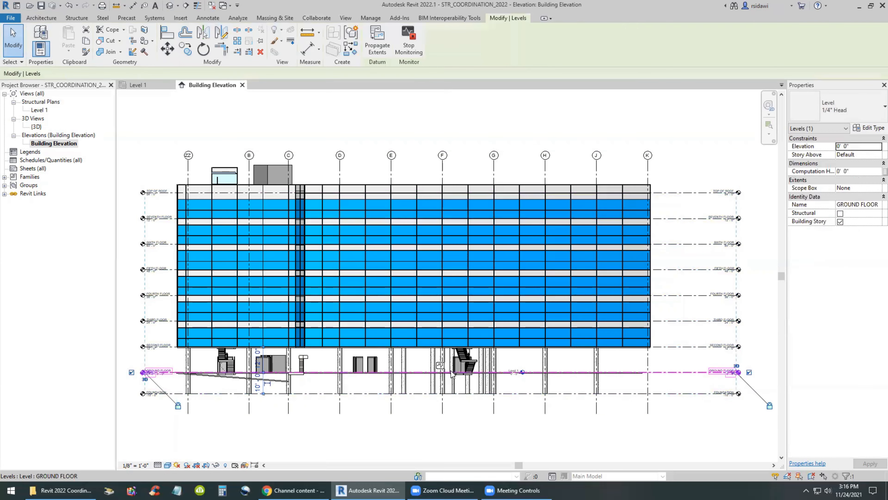
pyautogui.click(477, 285)
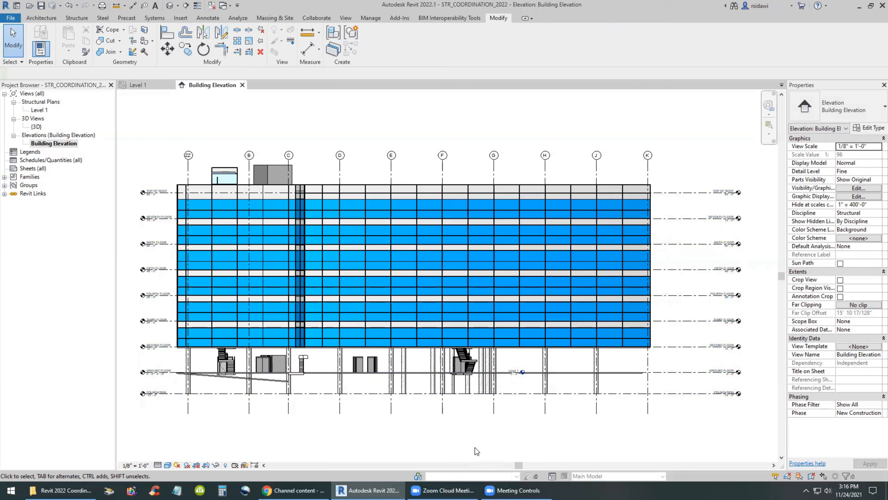
pyautogui.moveTo(46, 110)
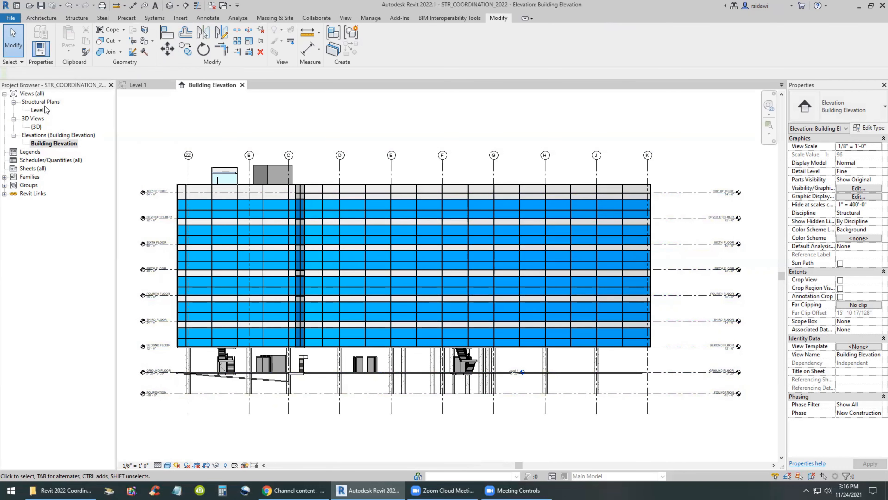
# - On Level 1, start Copy/Monitor on the link and filter the window selection by category
pyautogui.doubleClick(40, 111)
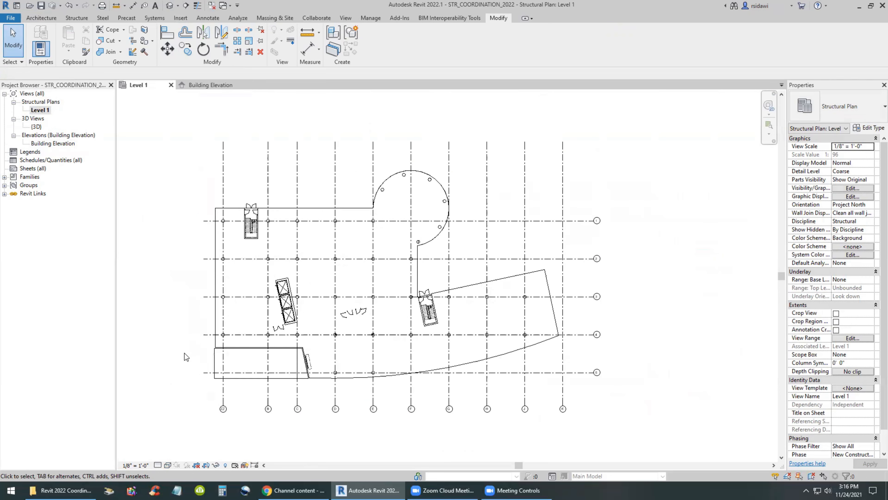
pyautogui.click(464, 39)
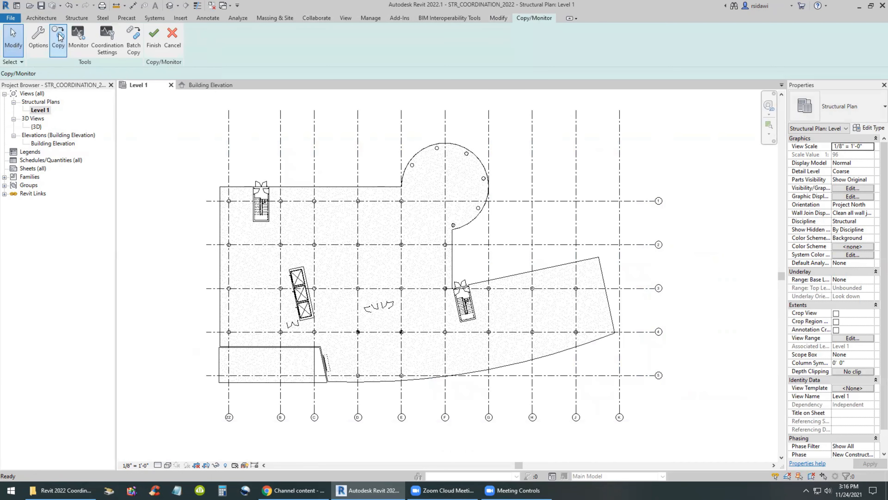
pyautogui.click(58, 39)
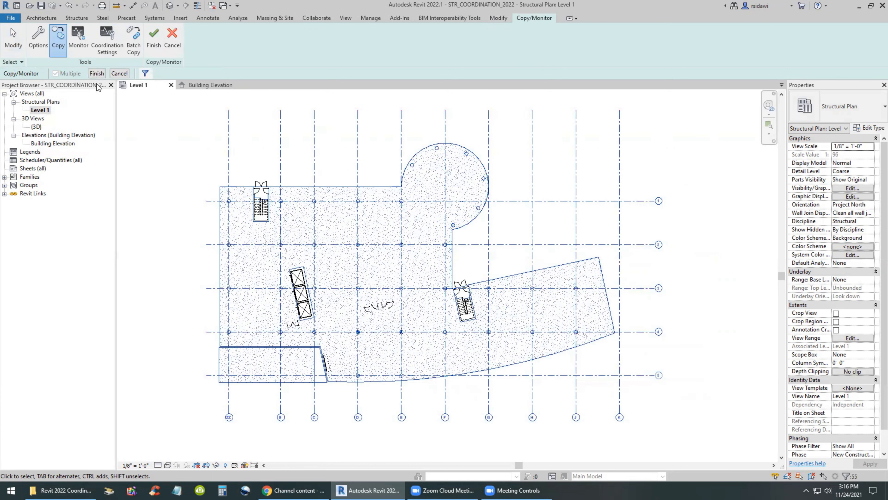
pyautogui.click(144, 73)
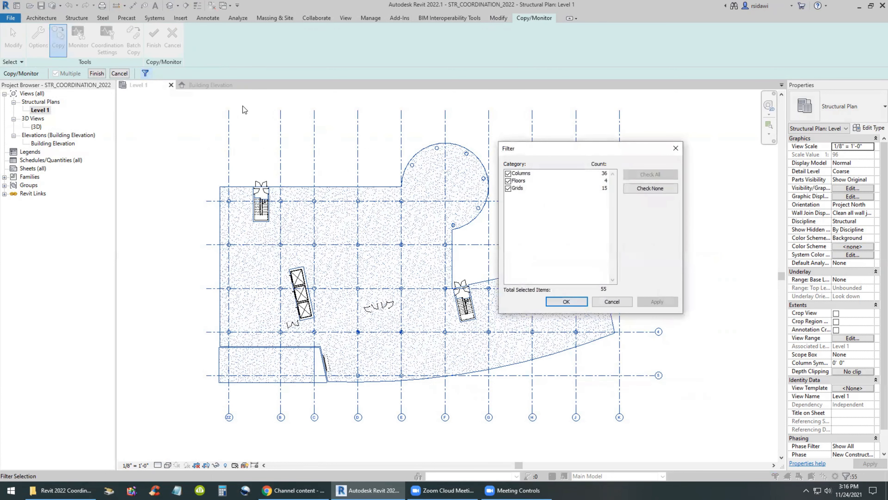
pyautogui.moveTo(587, 211)
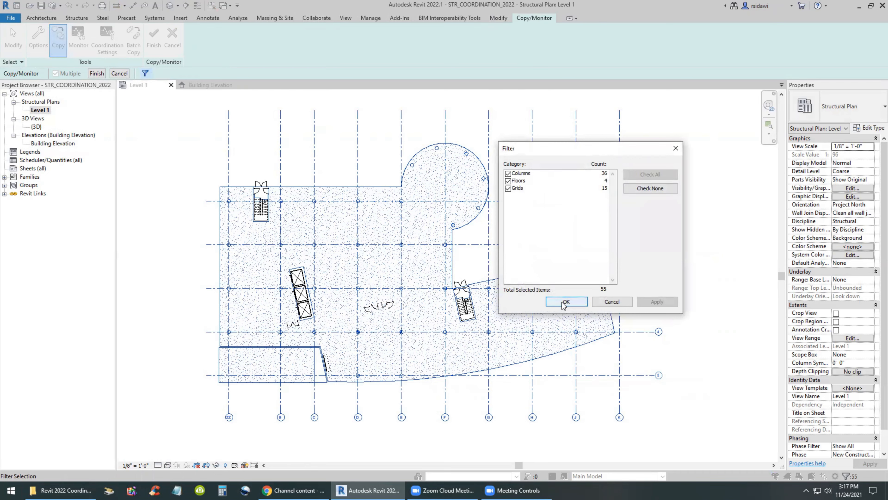
# - Copy the columns, floors and grids, finish monitoring and clear the selection
pyautogui.click(566, 301)
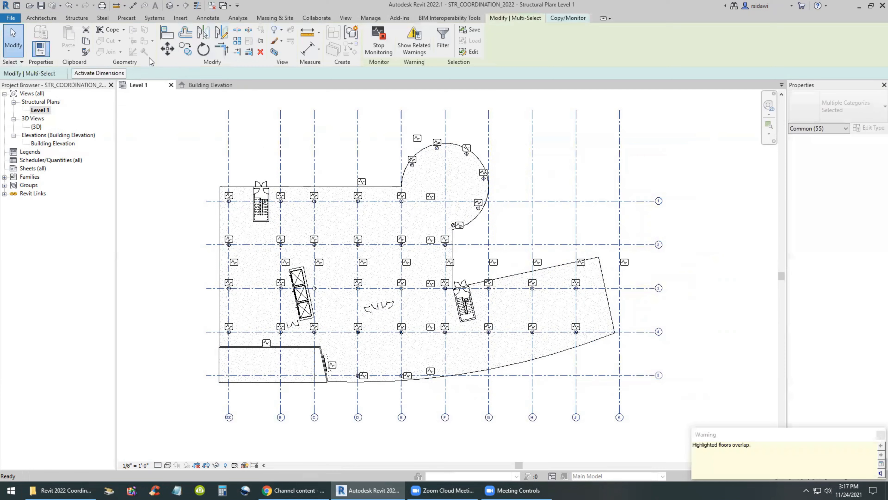
pyautogui.click(568, 18)
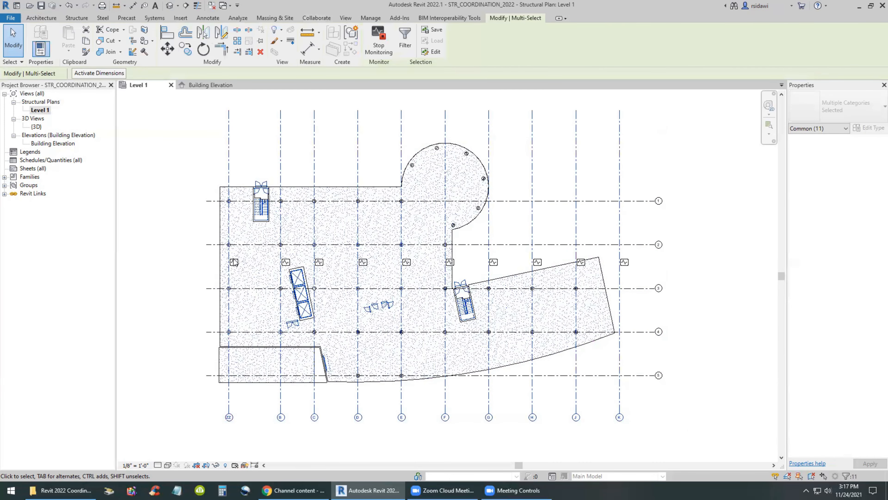
pyautogui.moveTo(636, 274)
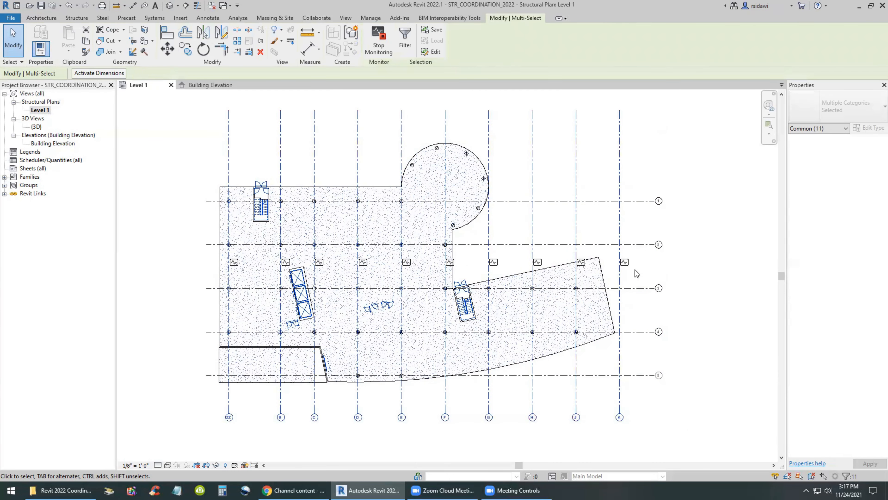
pyautogui.click(144, 157)
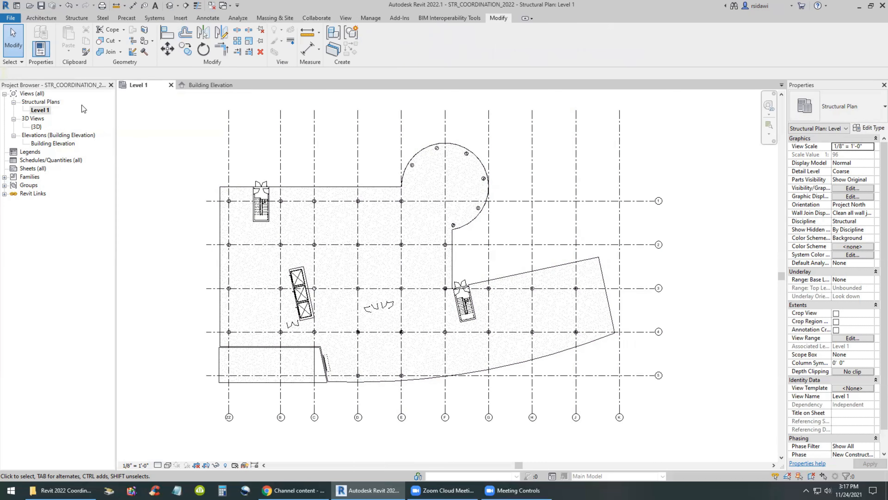
pyautogui.moveTo(41, 5)
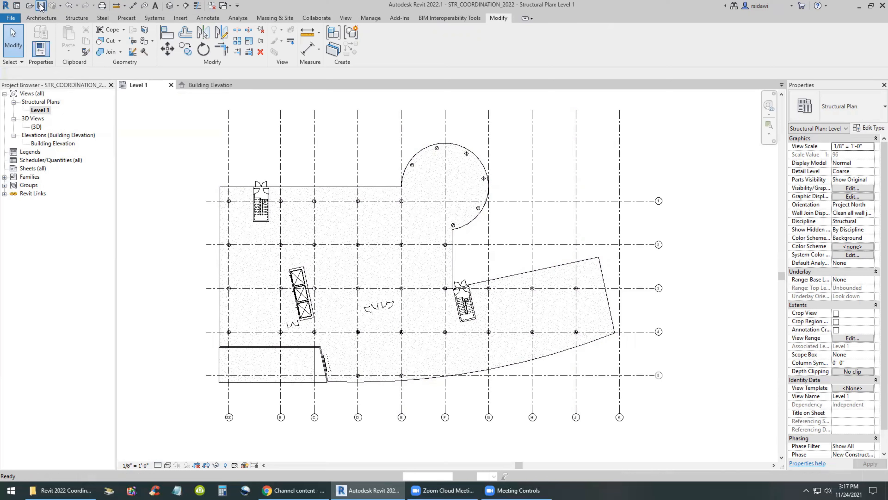
# - Save the structural model, select grid ZZ in the architectural plan and shift it, entering 3
pyautogui.click(10, 18)
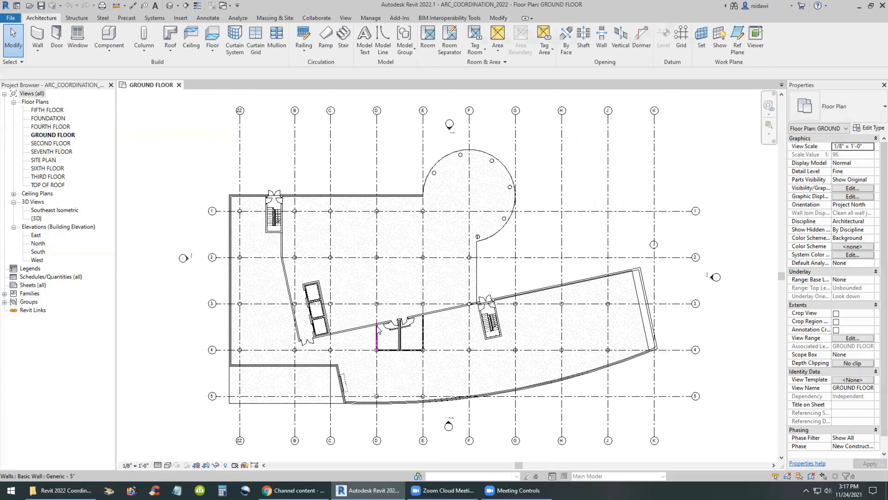
pyautogui.click(237, 136)
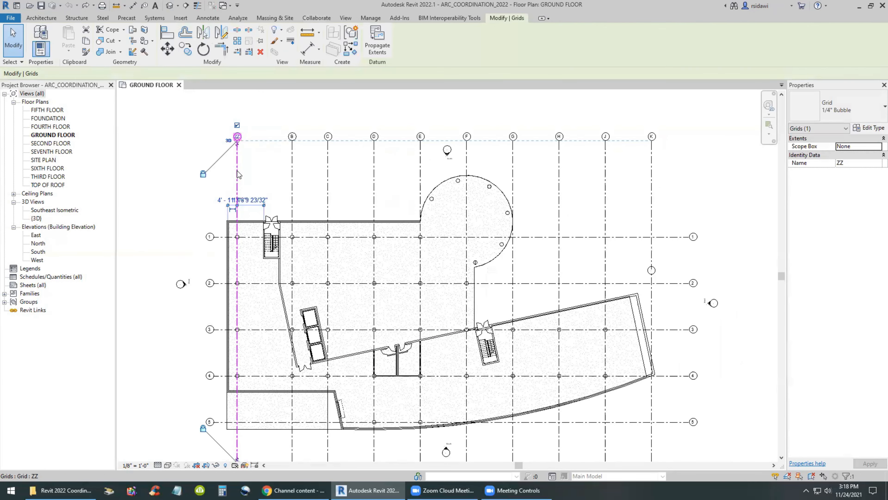
pyautogui.moveTo(166, 50)
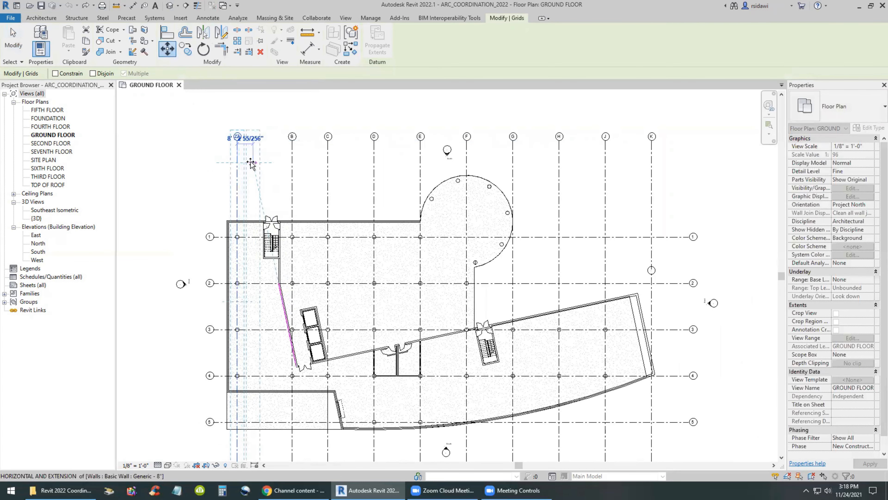
pyautogui.write('3')
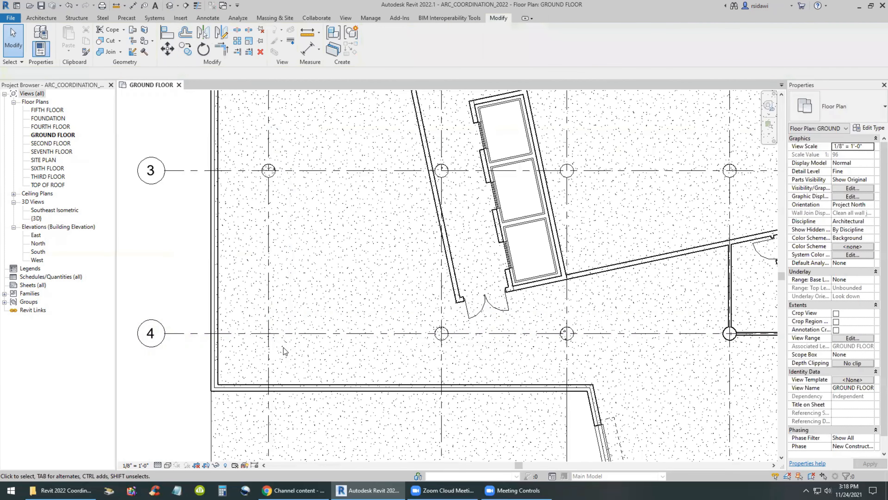
pyautogui.scroll(-3)
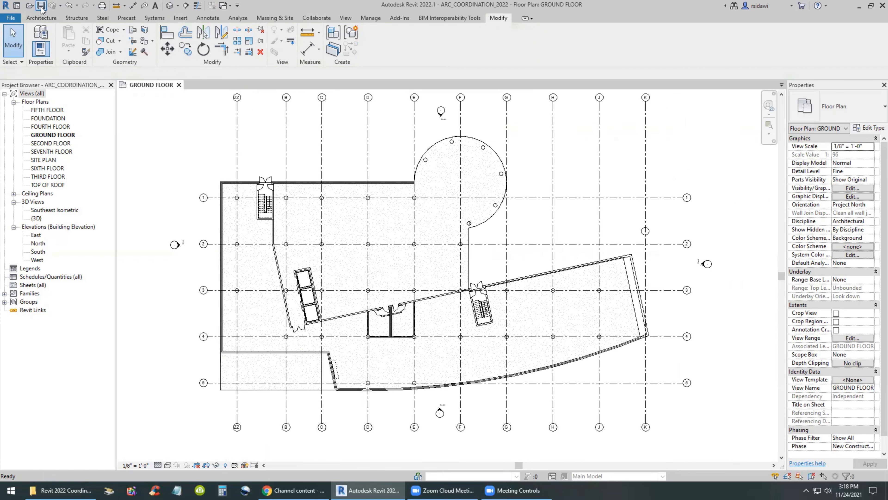
pyautogui.click(10, 18)
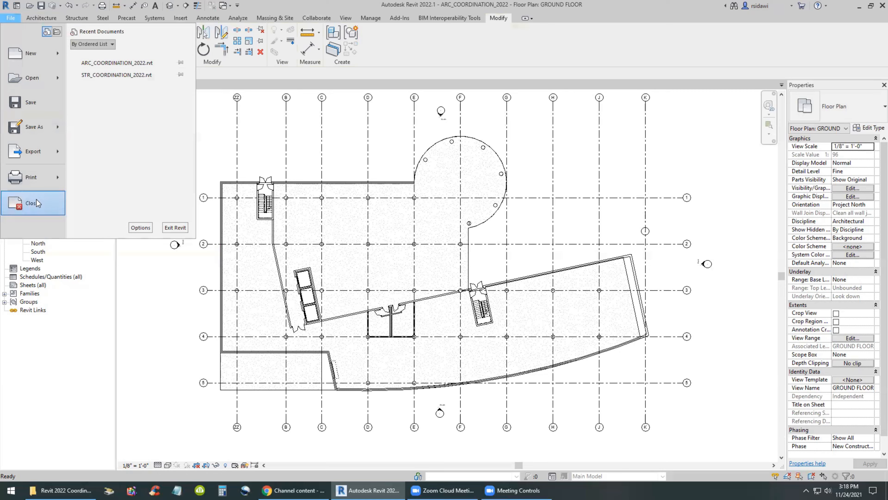
# - Close the architectural model, reopen STR_COORDINATION_2022 acknowledging the Coordination Review warning, and clear the selection
pyautogui.click(35, 203)
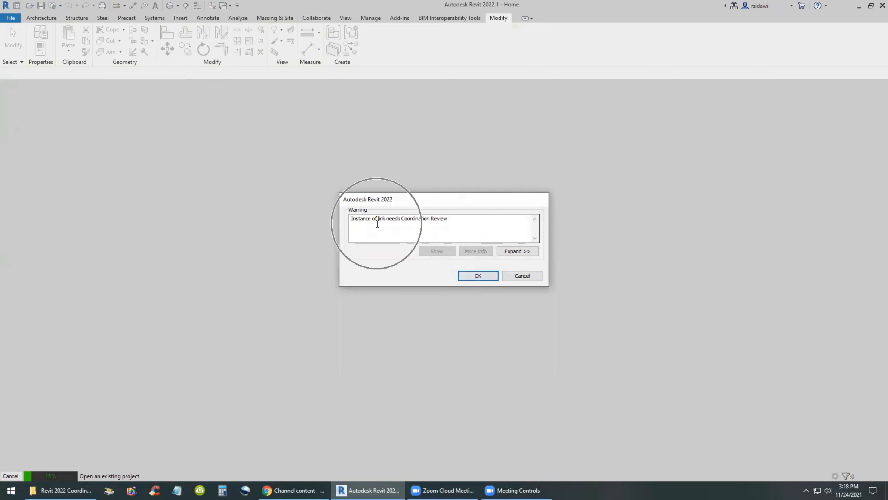
pyautogui.moveTo(478, 276)
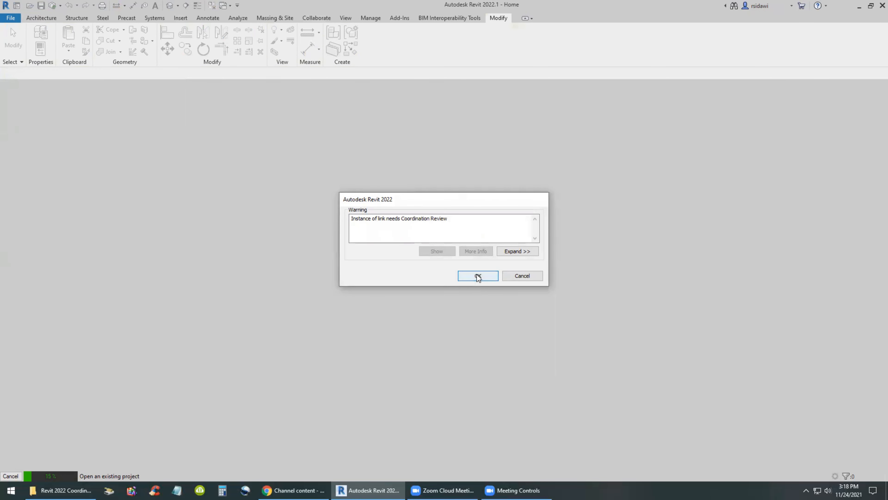
pyautogui.click(477, 276)
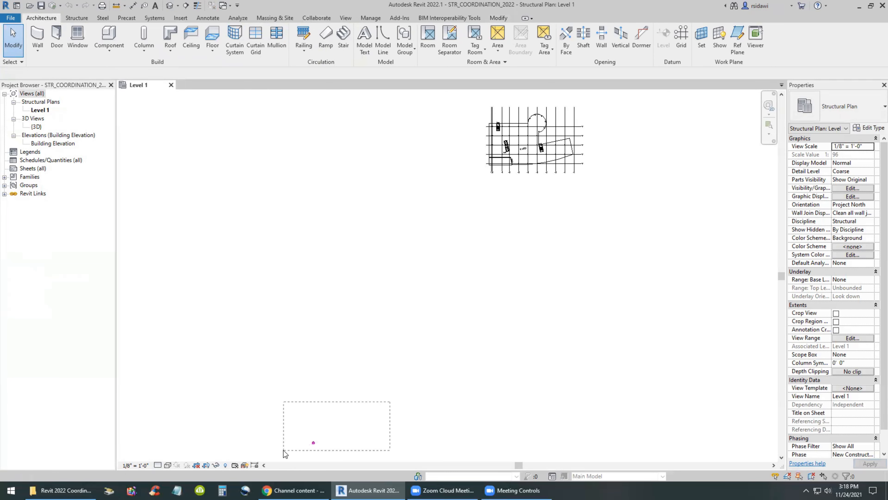
pyautogui.rightClick(314, 442)
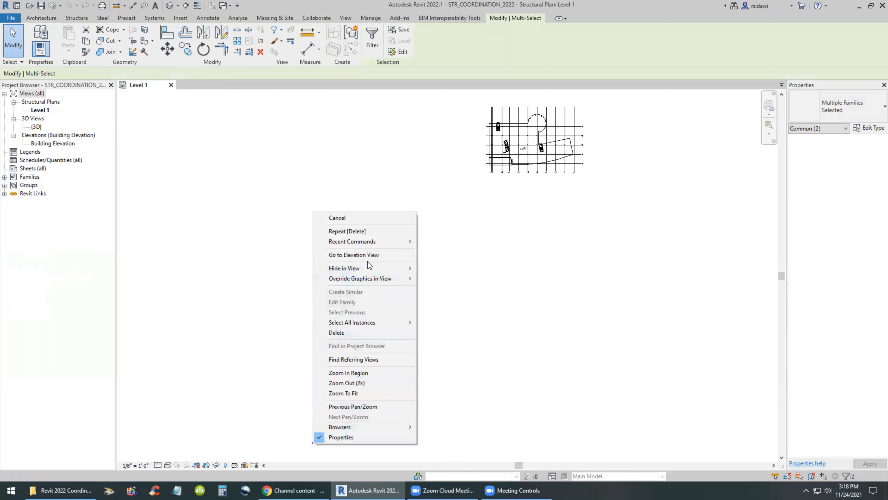
pyautogui.click(450, 280)
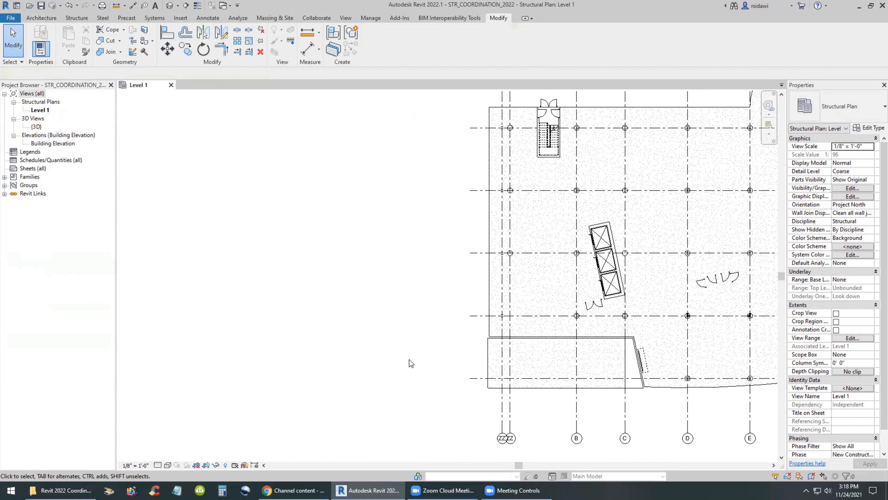
# - Run Coordination Review on the linked architectural model
pyautogui.click(316, 18)
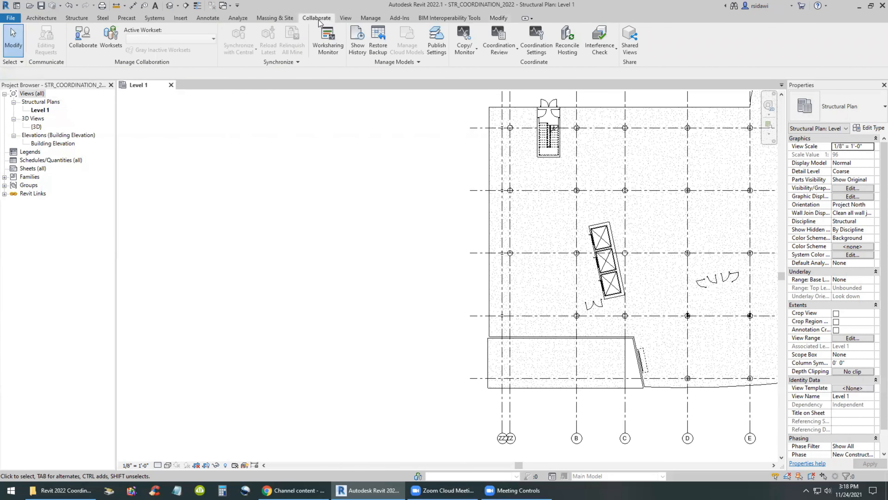
pyautogui.click(499, 37)
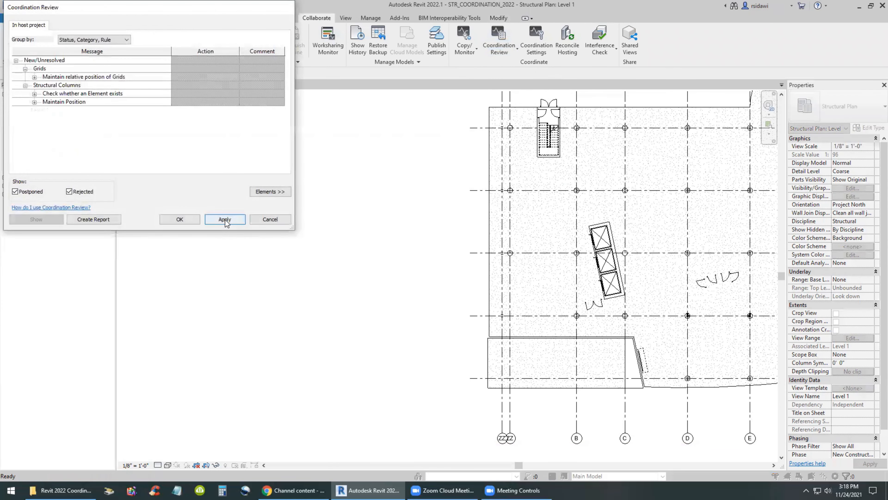
pyautogui.click(224, 219)
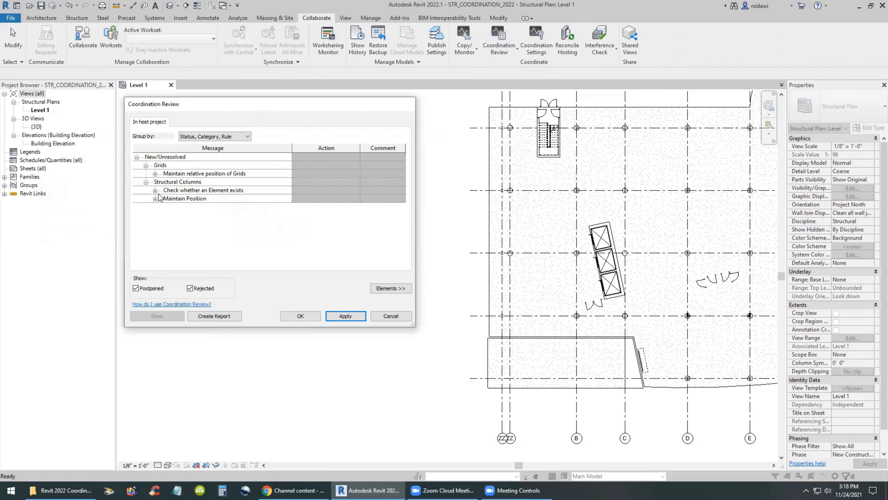
# - Expand the moved-grid, deleted-element and position-change issues and show grid ZZ in the plan
pyautogui.click(155, 173)
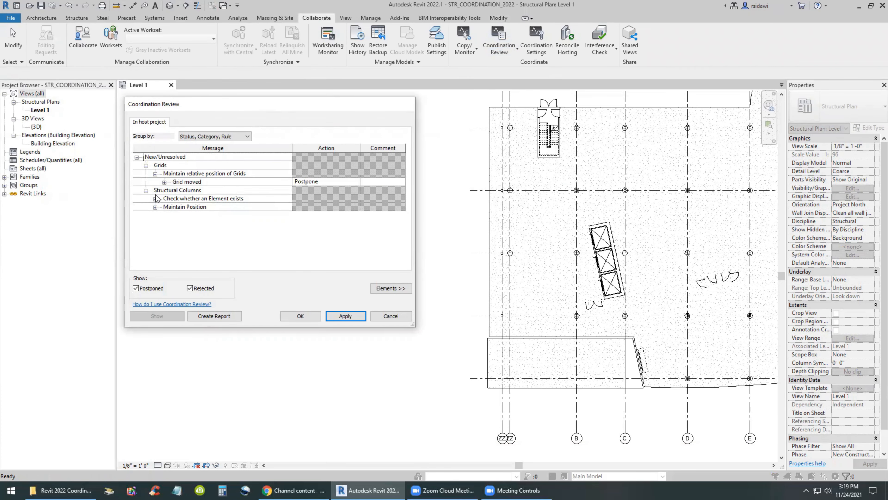
pyautogui.click(156, 198)
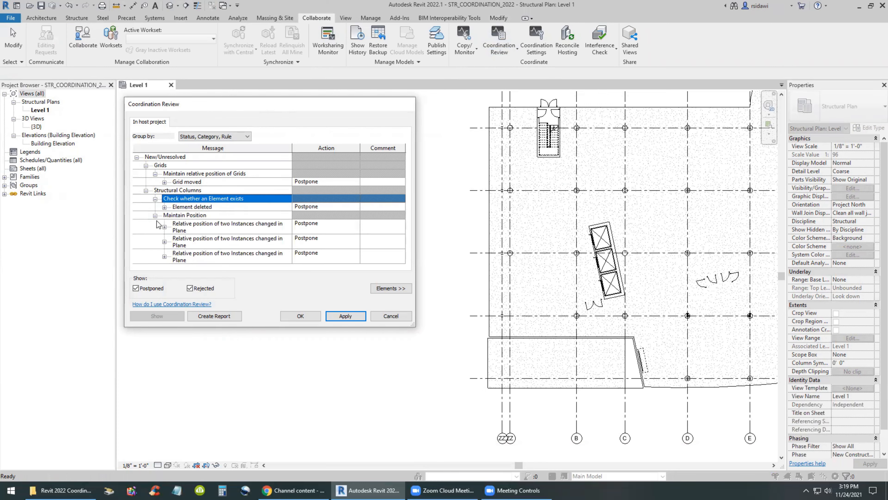
pyautogui.click(164, 182)
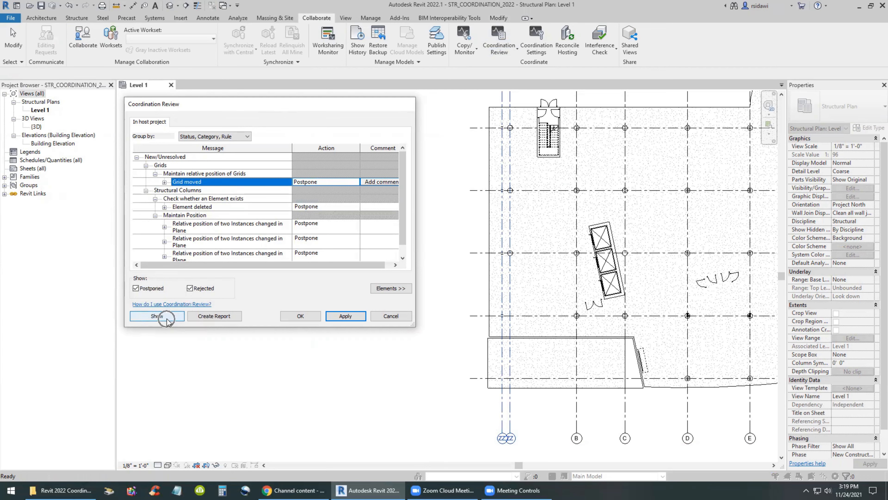
pyautogui.click(213, 315)
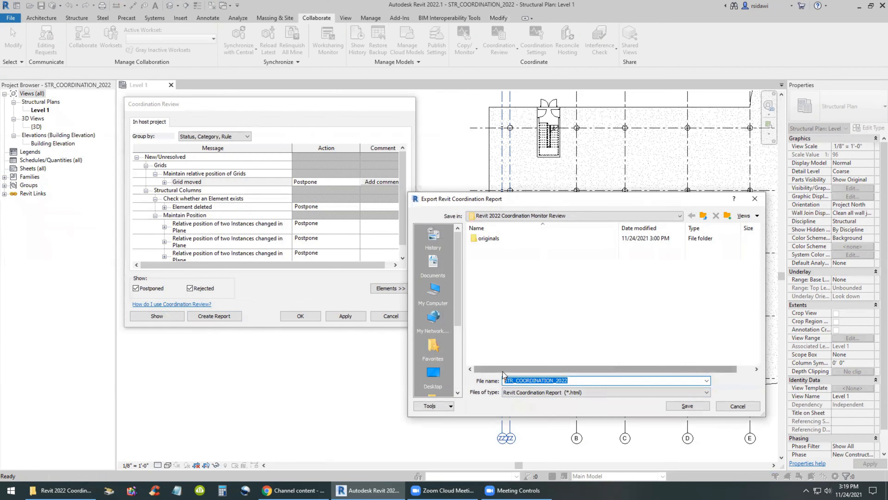
# - Name the exported coordination report 'coordination report' with a 202... date prefix
pyautogui.write('coordination report')
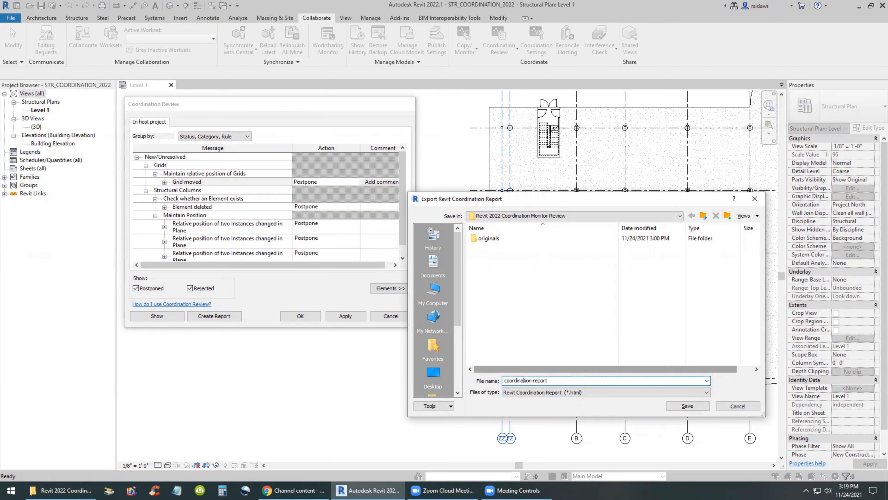
pyautogui.write('202')
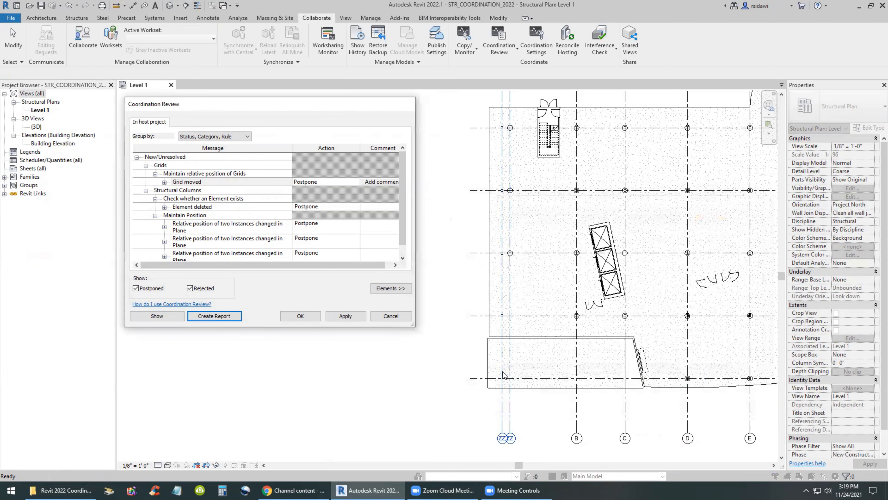
pyautogui.moveTo(405, 380)
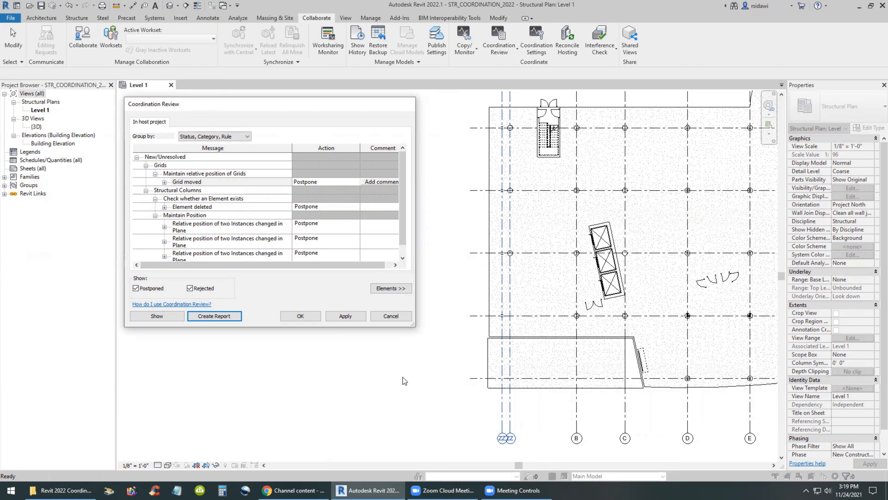
pyautogui.moveTo(195, 187)
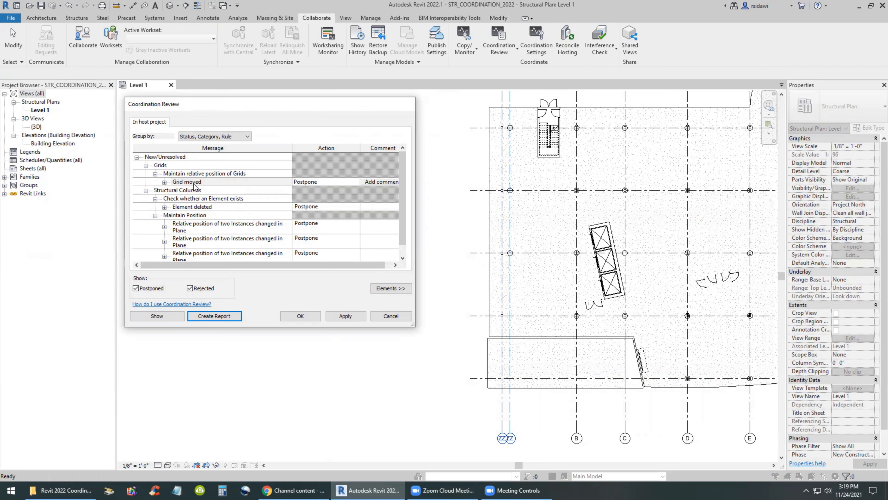
pyautogui.moveTo(417, 198)
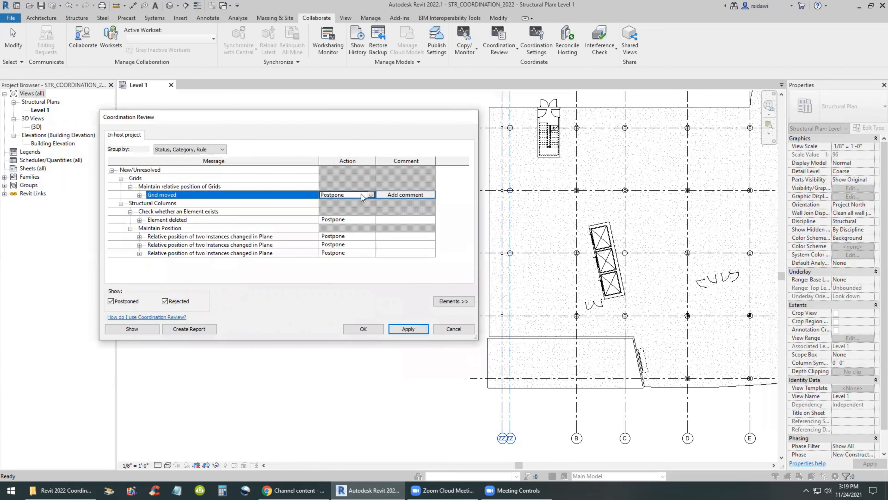
# - Set the grid-moved action to Modify Grid 'ZZ' and apply it
pyautogui.click(370, 195)
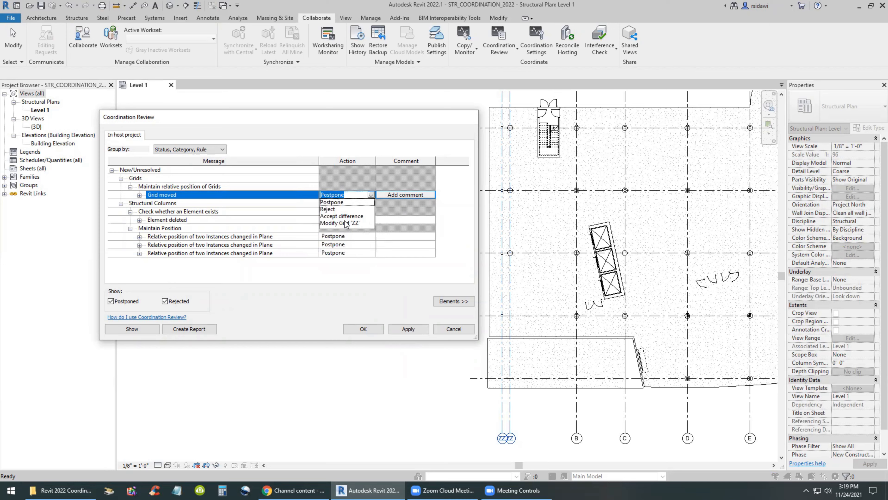
pyautogui.moveTo(345, 223)
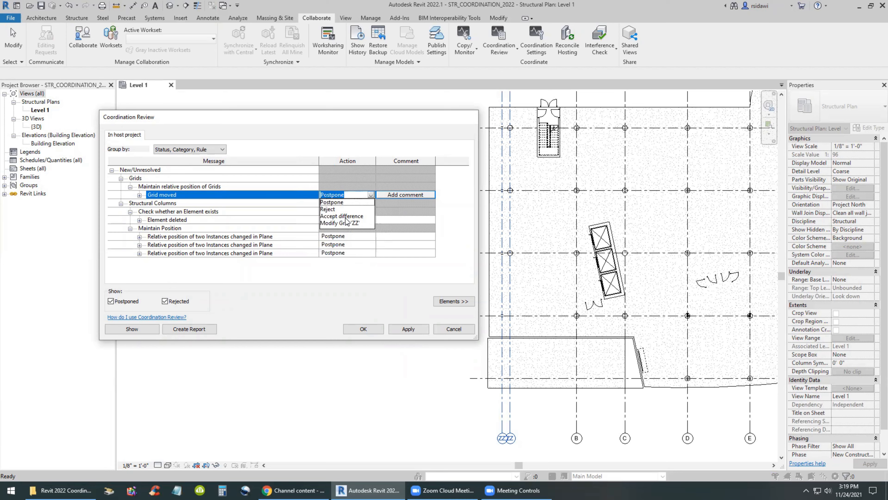
pyautogui.click(339, 223)
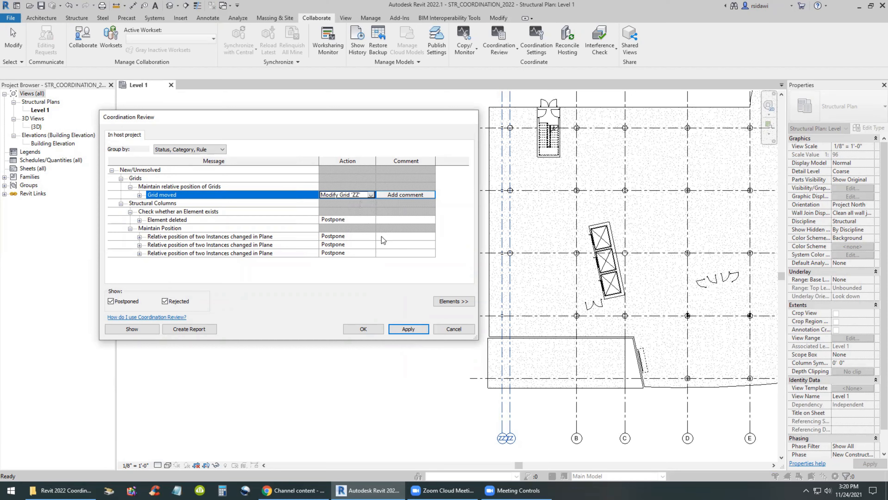
pyautogui.moveTo(510, 447)
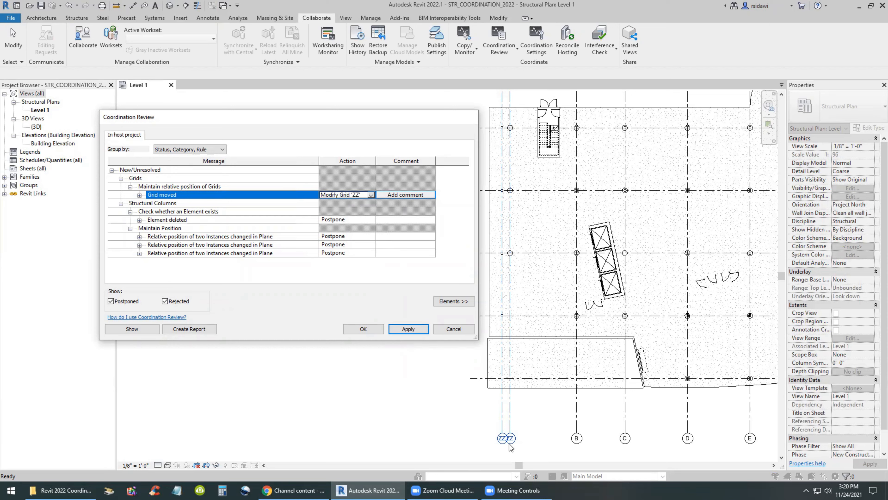
pyautogui.click(408, 329)
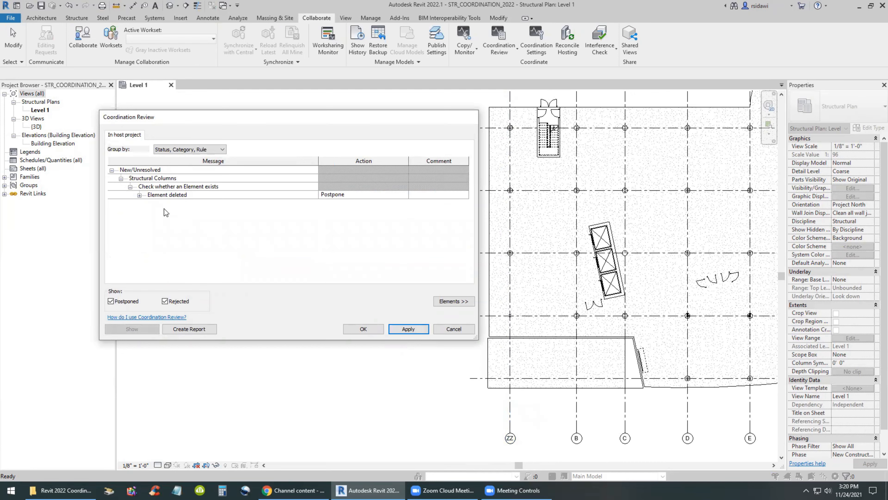
# - Expand the Element deleted issue and set its action to Reject
pyautogui.click(167, 194)
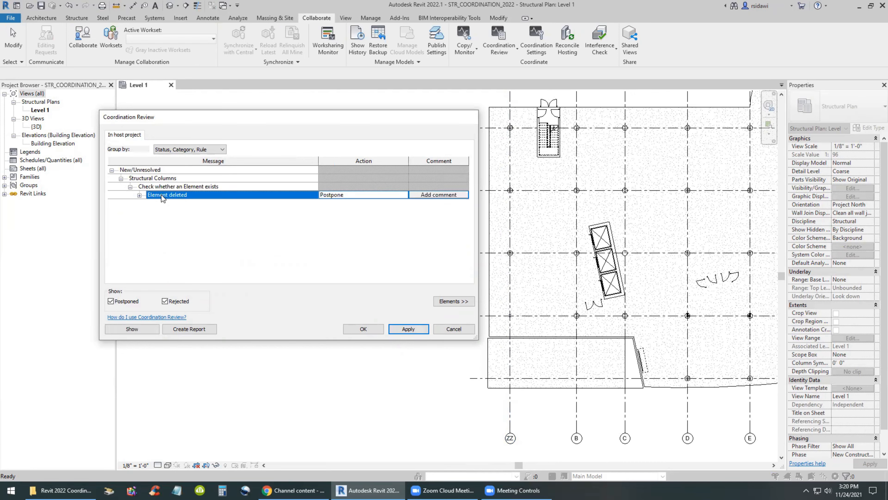
pyautogui.click(139, 194)
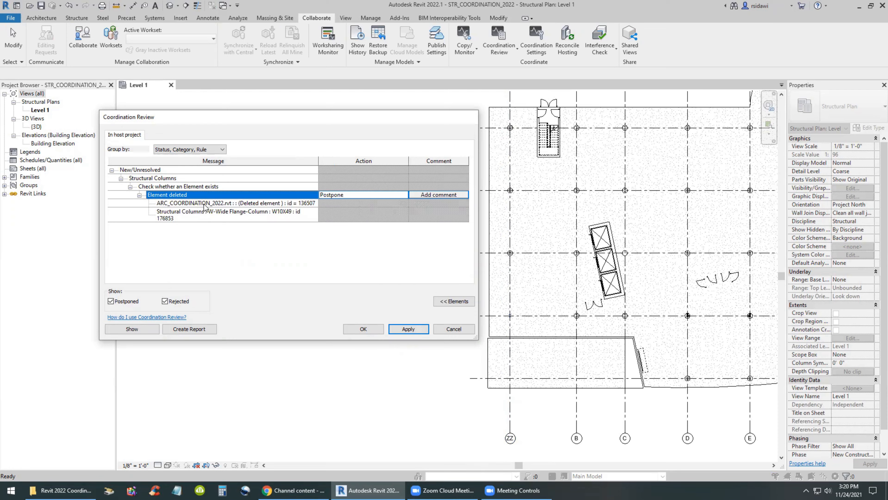
pyautogui.moveTo(517, 349)
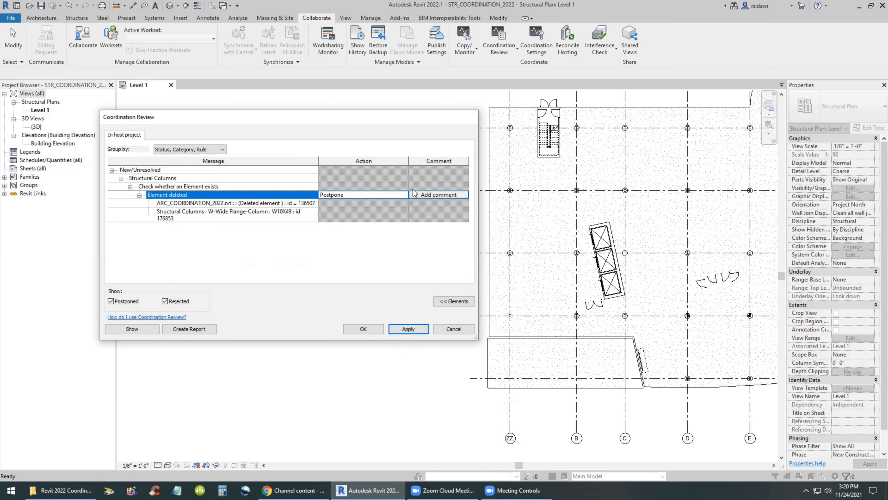
pyautogui.click(403, 194)
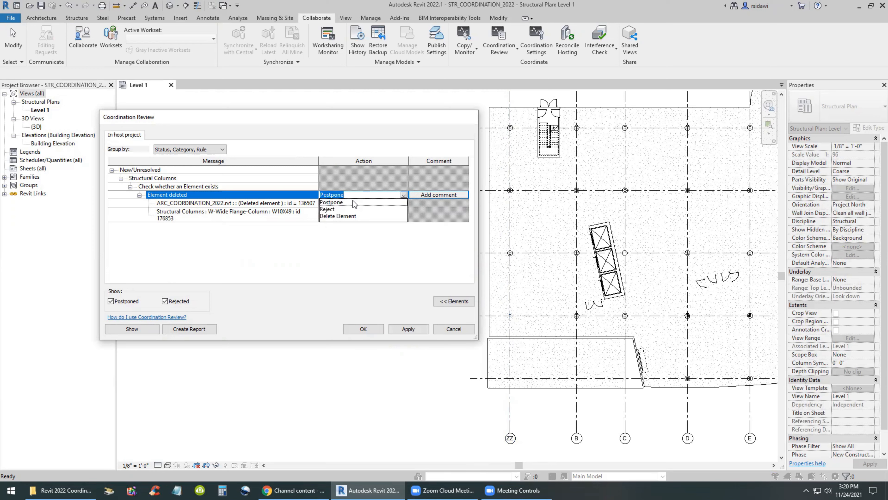
pyautogui.click(328, 209)
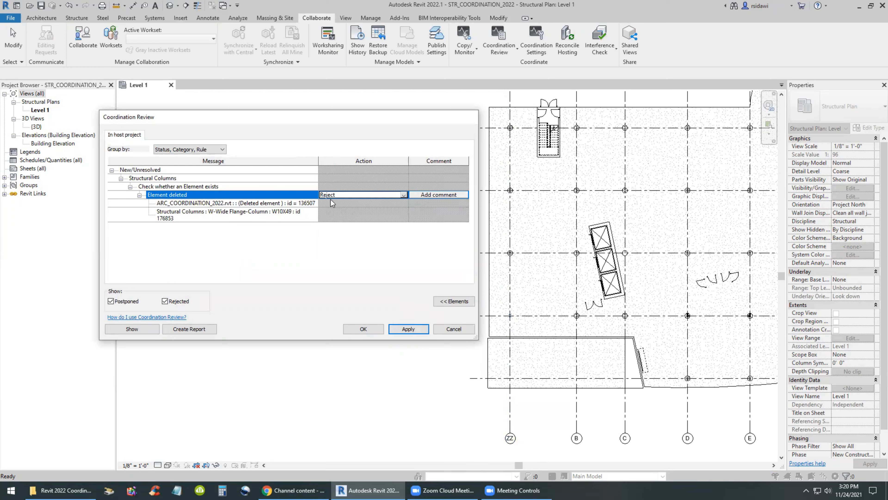
# - Add the comment that deleting the column causes structural issues and raises cost
pyautogui.click(438, 195)
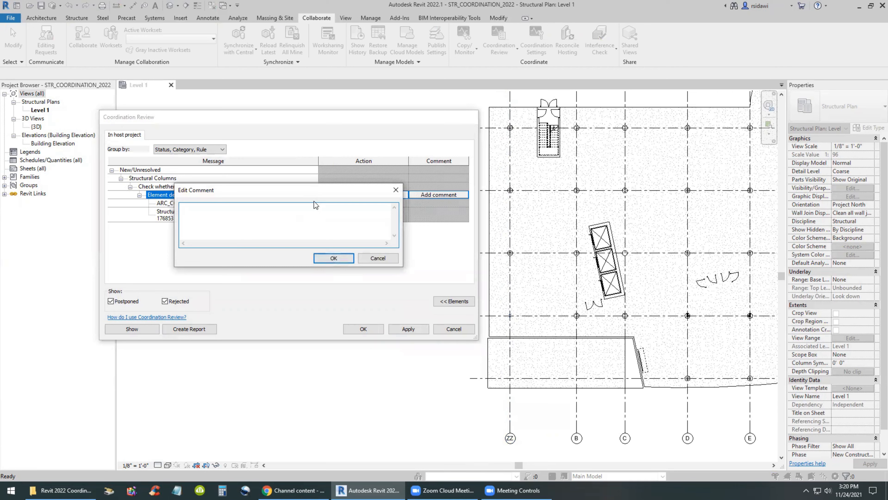
pyautogui.write('Deleting this Column will')
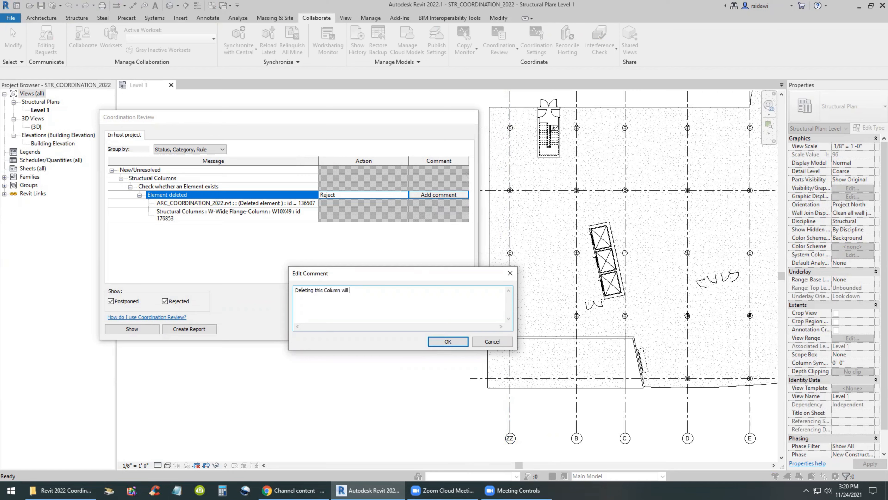
pyautogui.write('cause')
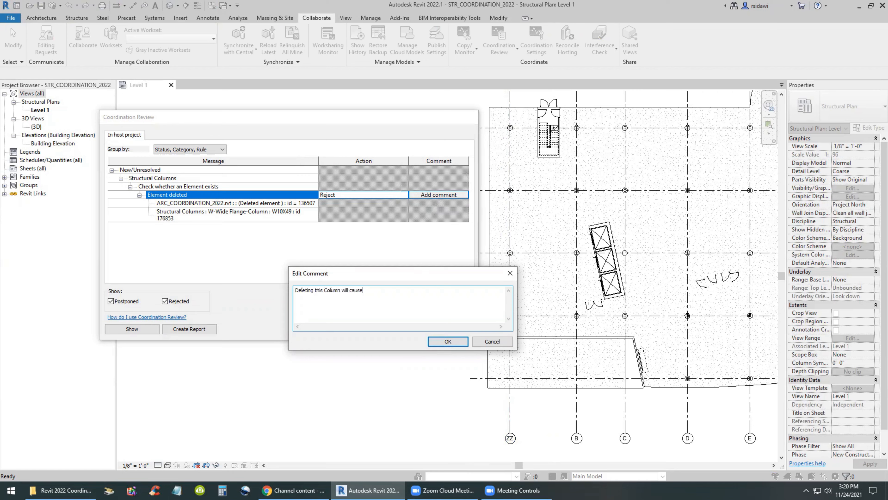
pyautogui.write('structural issues and drive the cost')
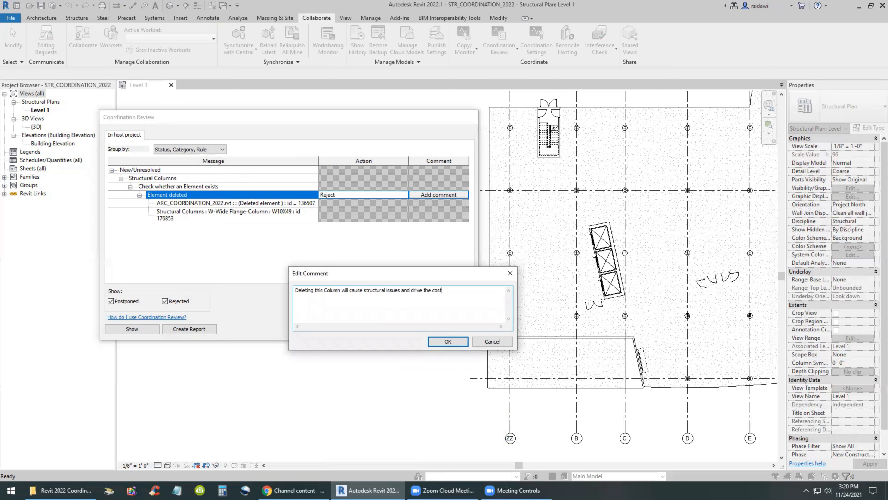
pyautogui.write('up')
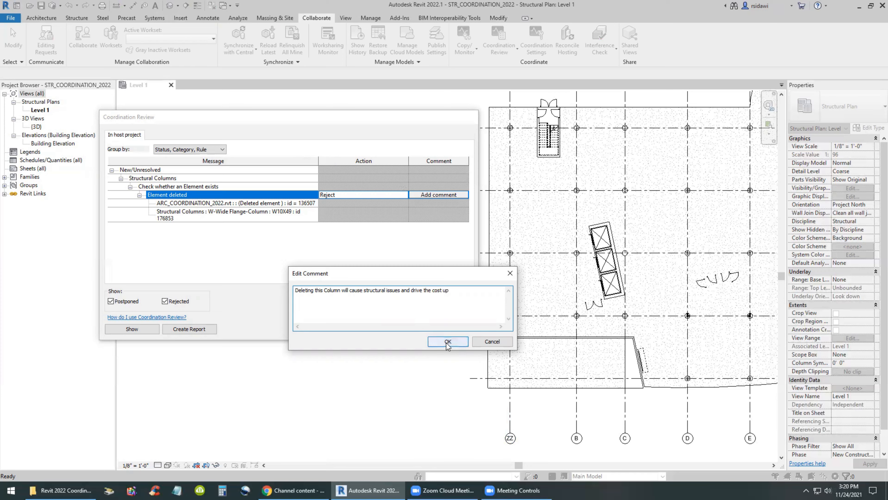
pyautogui.click(447, 341)
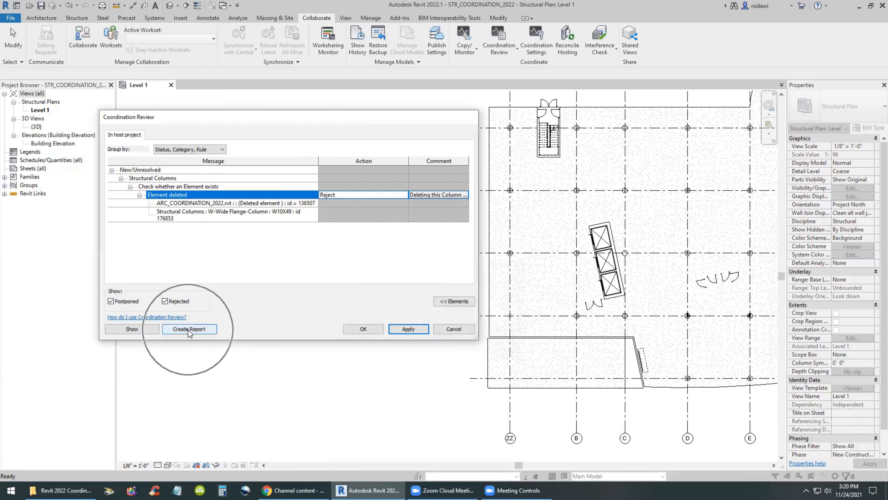
# - Export the review as HTML report '20201124 coordination report', based on the existing file's name
pyautogui.click(189, 328)
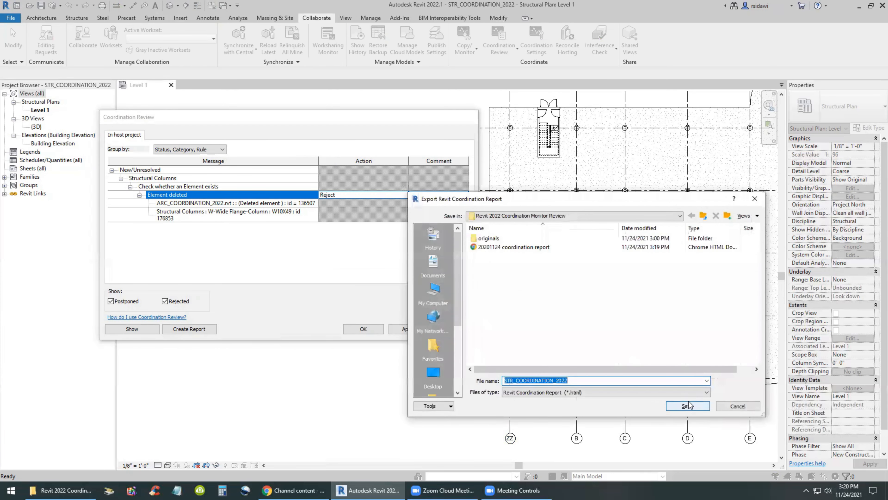
pyautogui.click(513, 247)
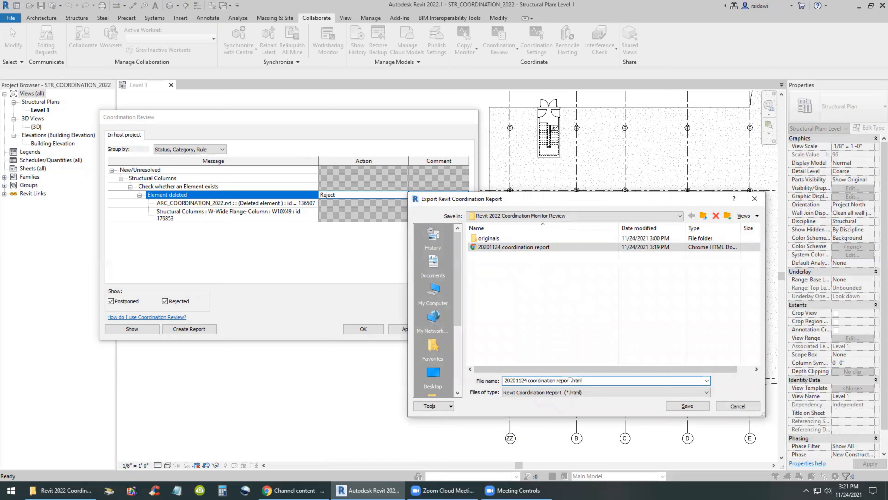
pyautogui.write('_')
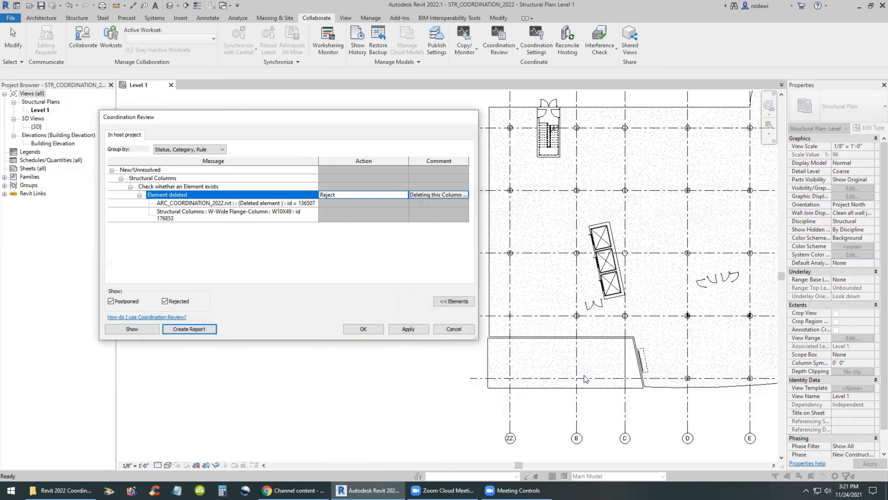
pyautogui.moveTo(402, 242)
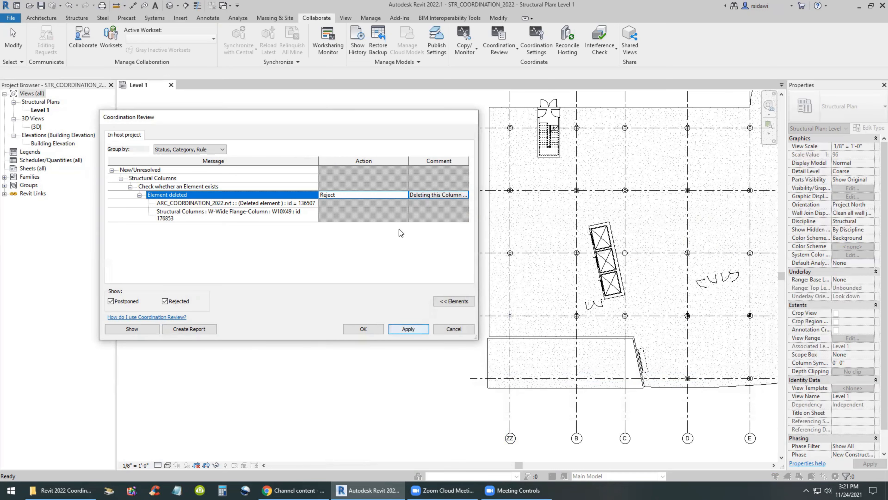
# - Set the Element deleted action to Delete Element and apply until the issue list is empty
pyautogui.click(402, 195)
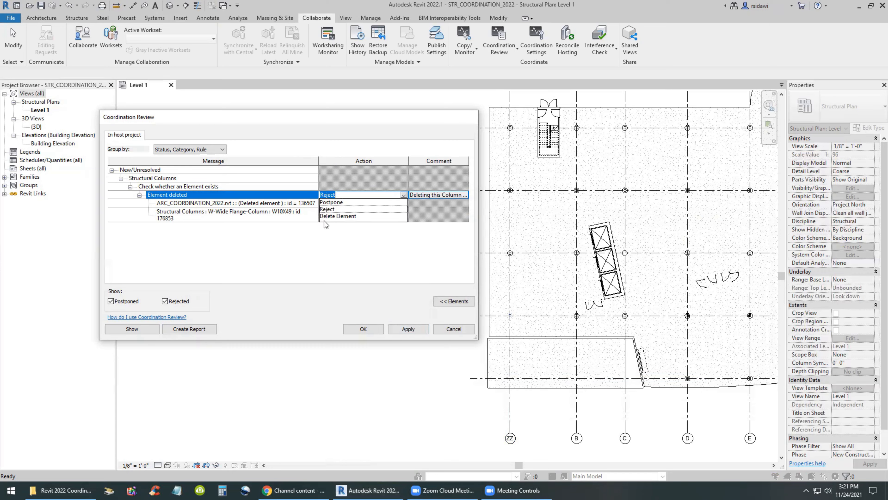
pyautogui.click(337, 216)
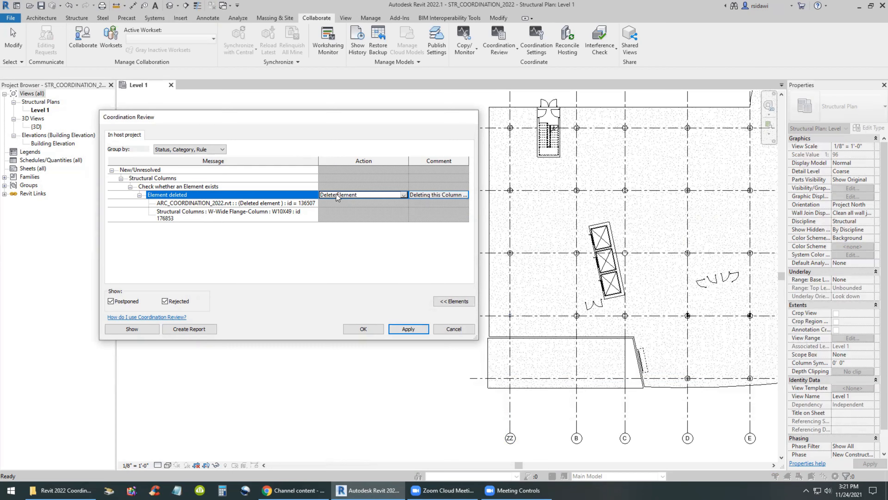
pyautogui.click(408, 328)
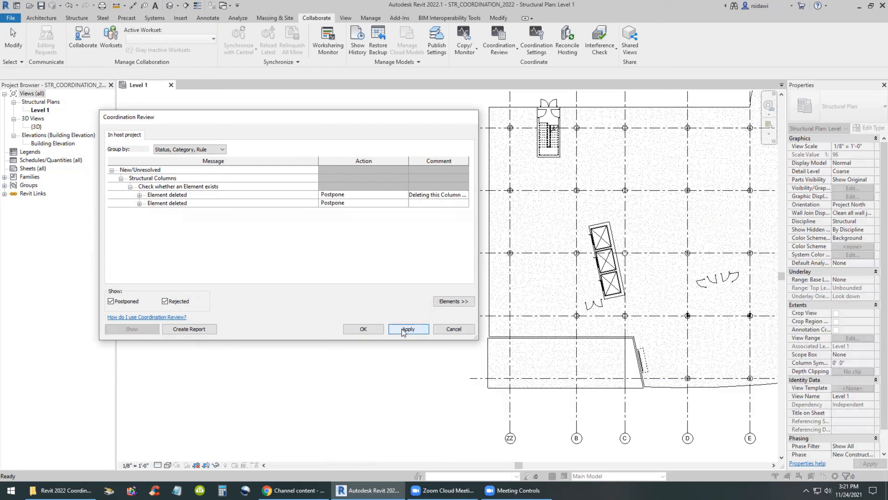
pyautogui.click(408, 328)
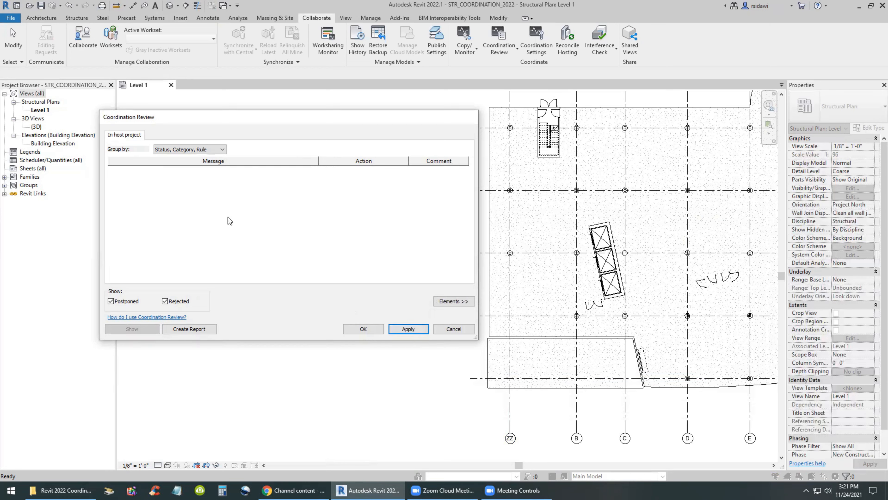
pyautogui.moveTo(512, 325)
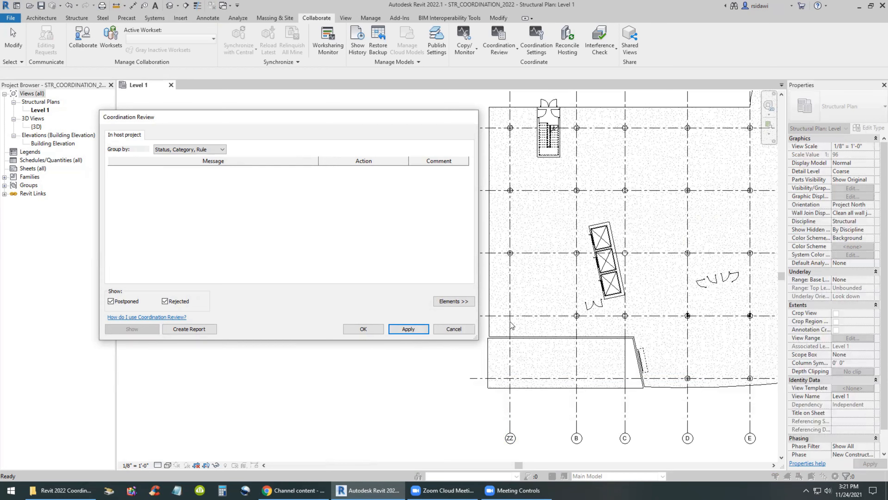
# - Close the coordination review and deselect the grid in the plan
pyautogui.click(363, 328)
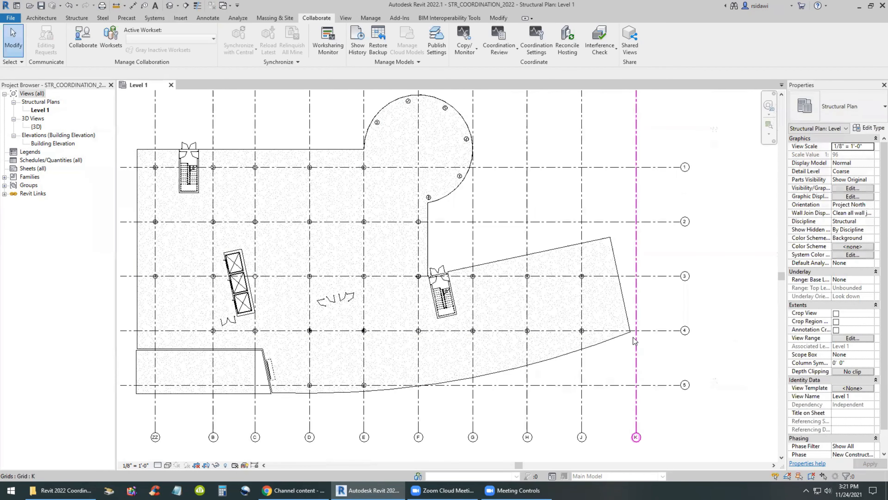
pyautogui.click(249, 136)
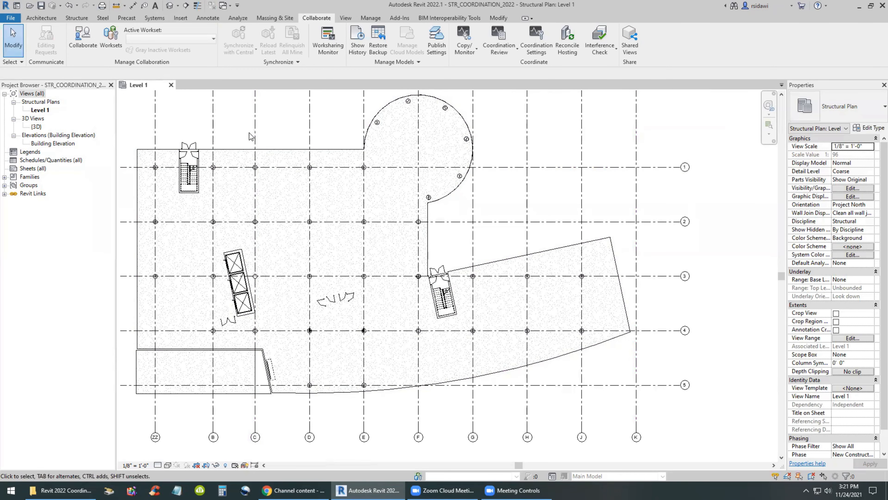